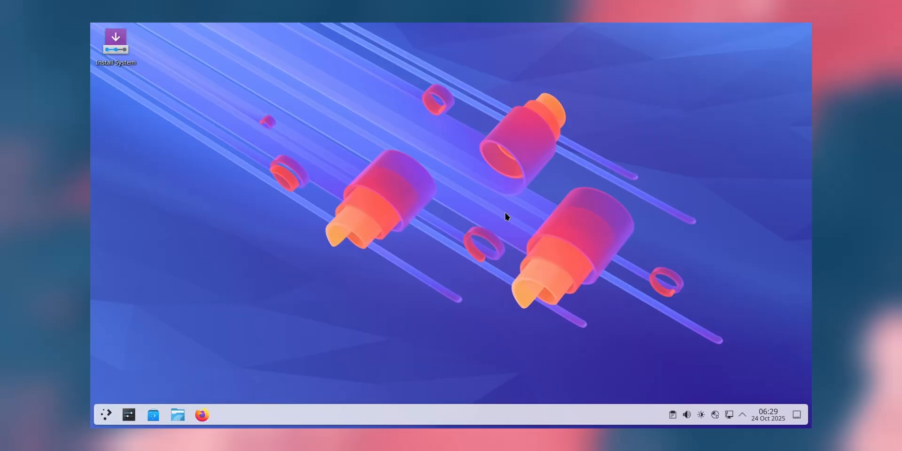
pyautogui.moveTo(507, 220)
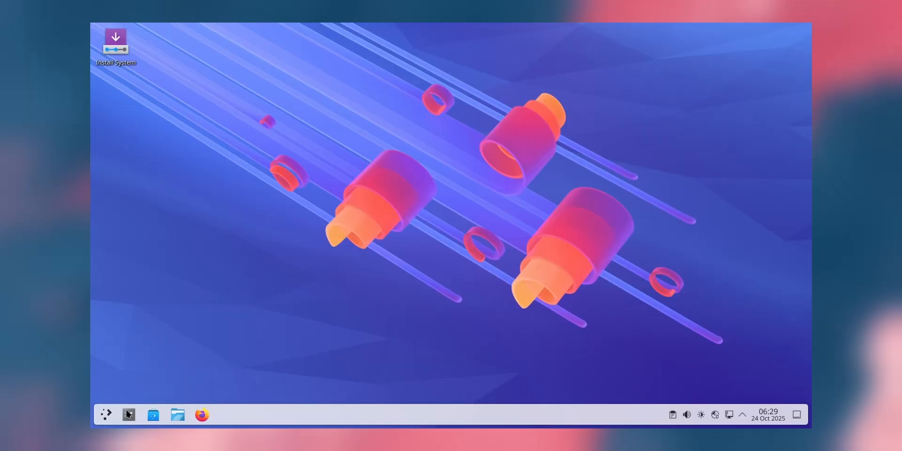
# Open and close System Settings, then open Dolphin at Home showing its eight folders
pyautogui.click(128, 414)
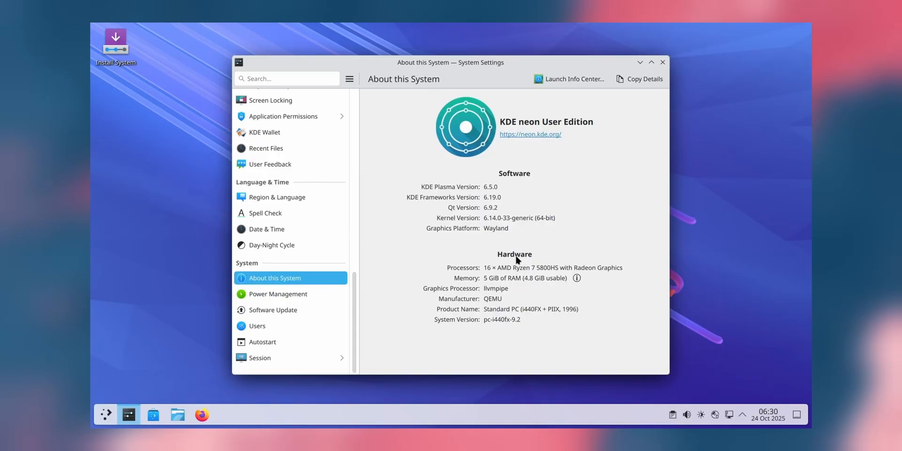
pyautogui.moveTo(586, 243)
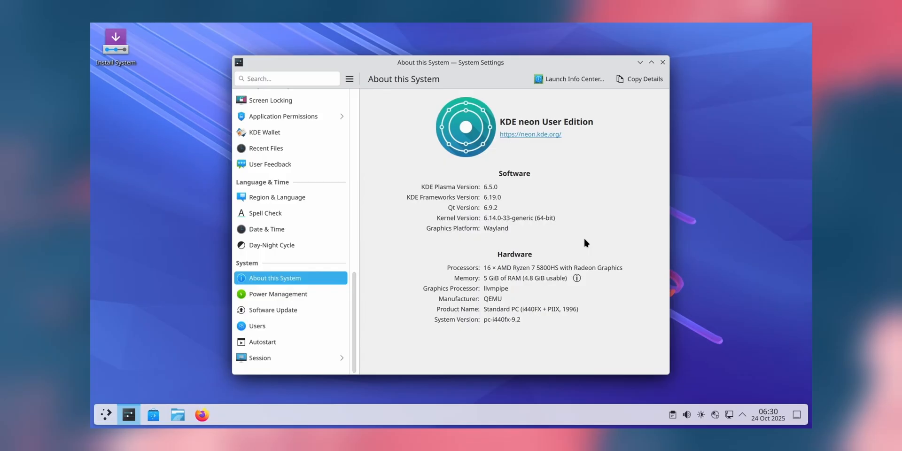
pyautogui.moveTo(617, 192)
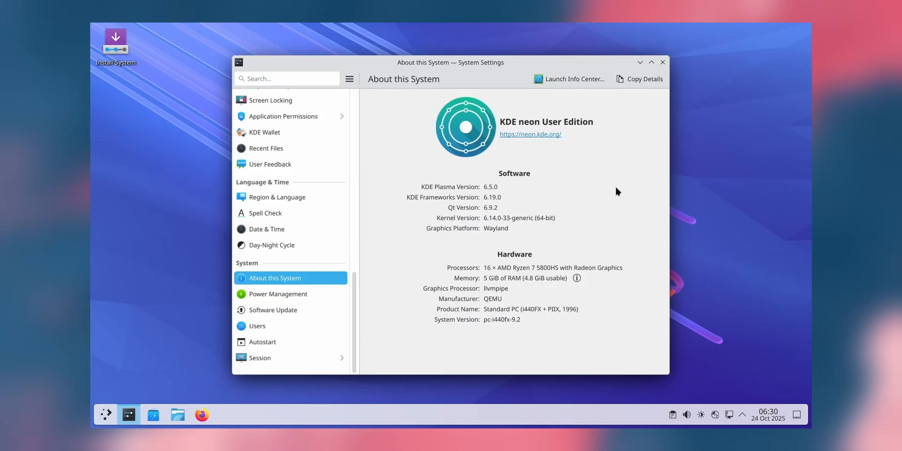
pyautogui.click(662, 62)
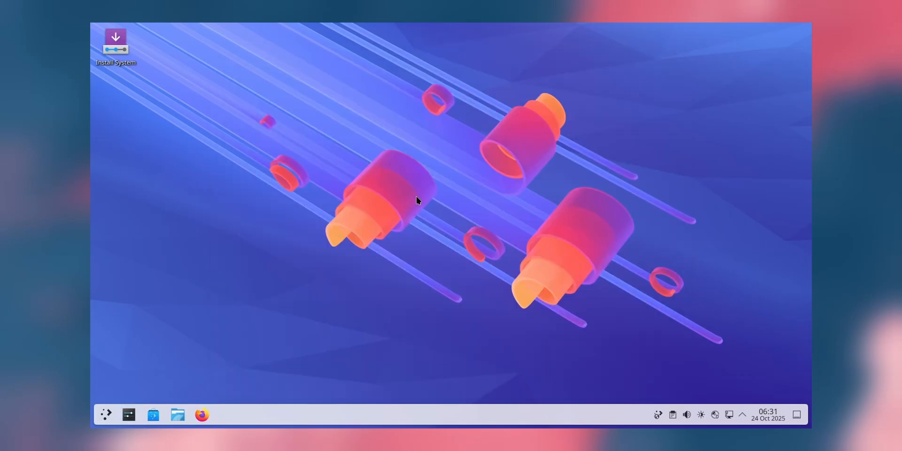
pyautogui.moveTo(379, 233)
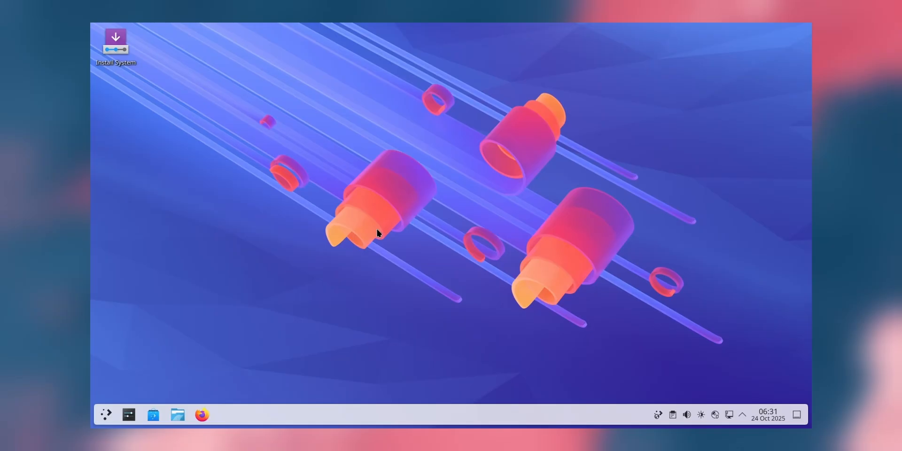
pyautogui.moveTo(431, 198)
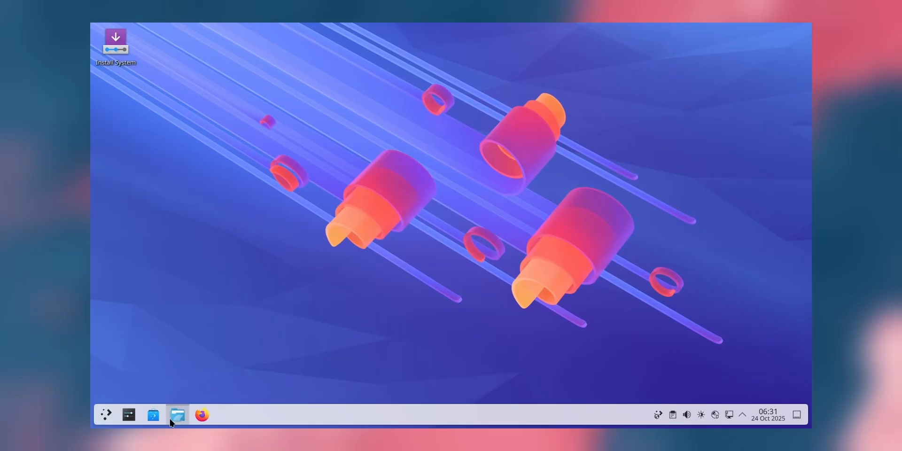
pyautogui.click(177, 415)
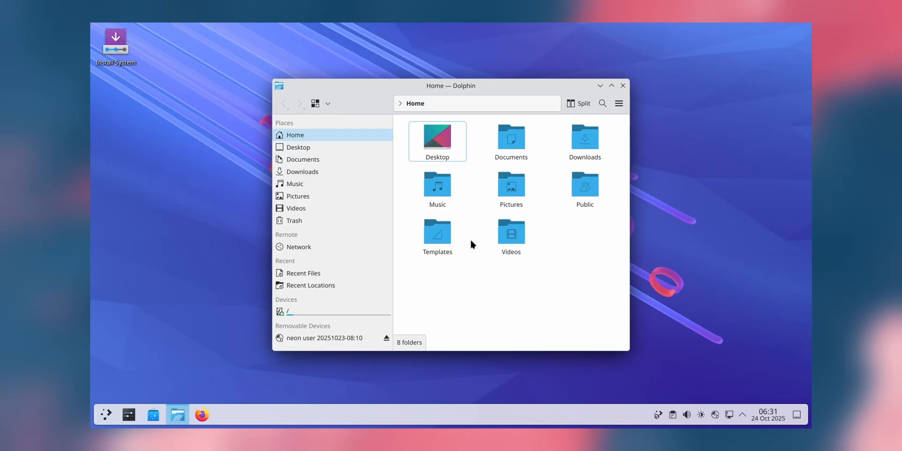
pyautogui.moveTo(302, 102)
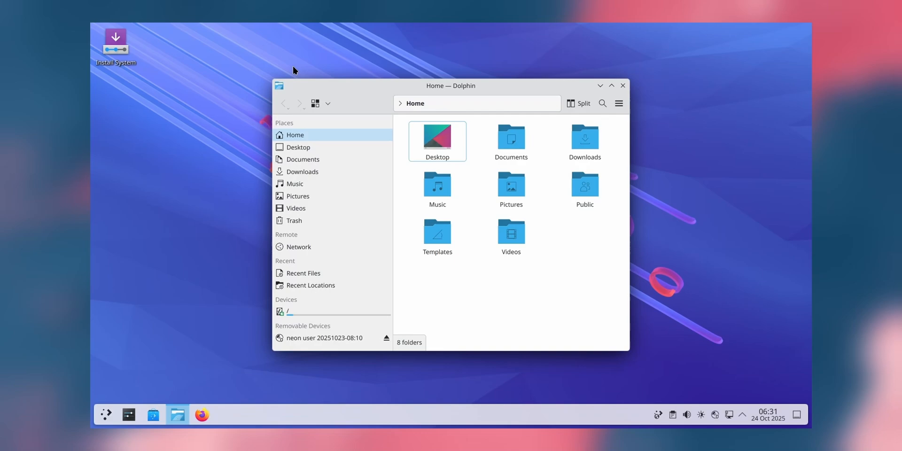
pyautogui.moveTo(641, 108)
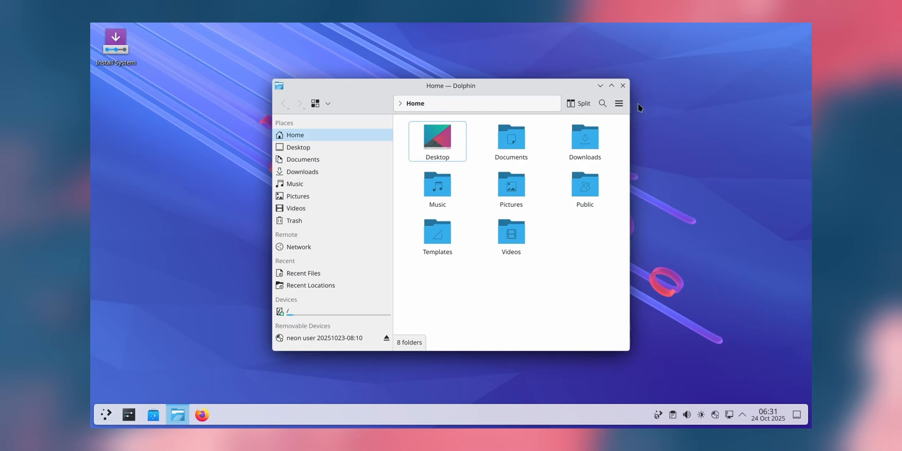
pyautogui.moveTo(331, 373)
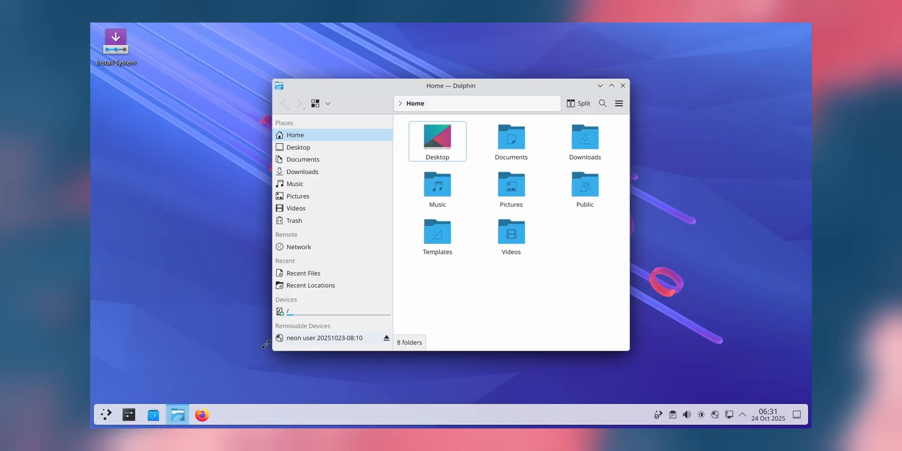
pyautogui.moveTo(261, 355)
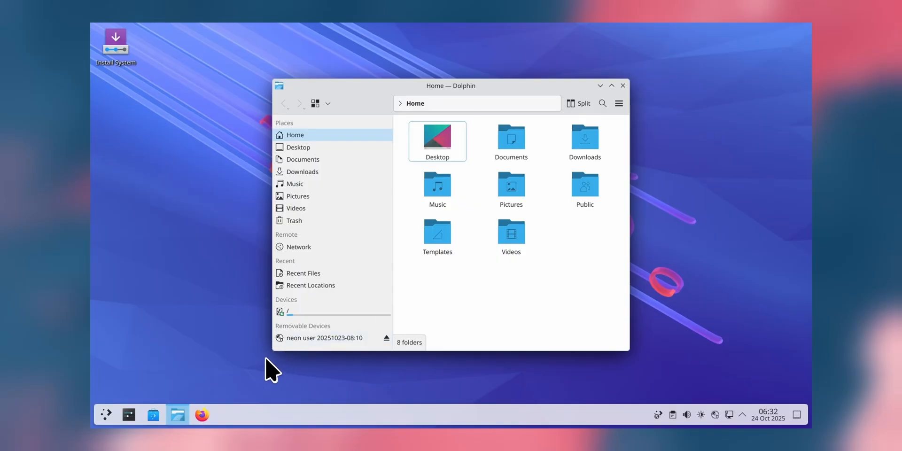
pyautogui.moveTo(275, 353)
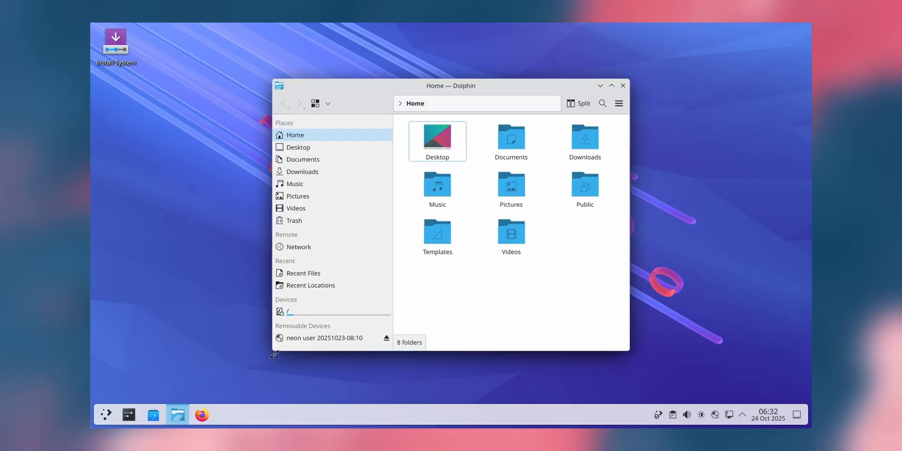
pyautogui.moveTo(249, 75)
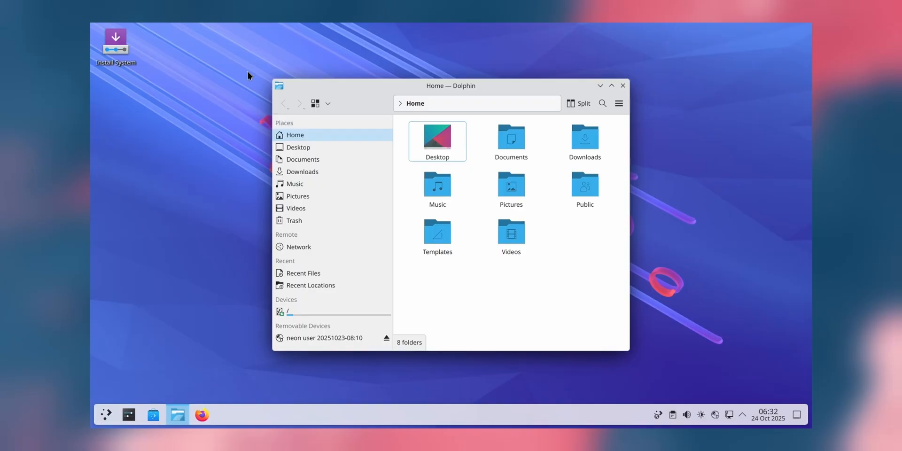
# Close Dolphin, then open and close System Settings' Quick Settings page
pyautogui.click(128, 415)
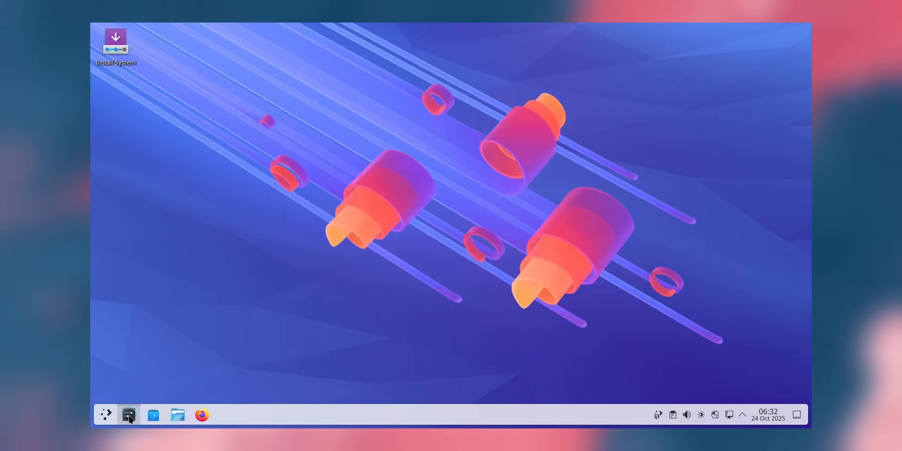
pyautogui.click(128, 415)
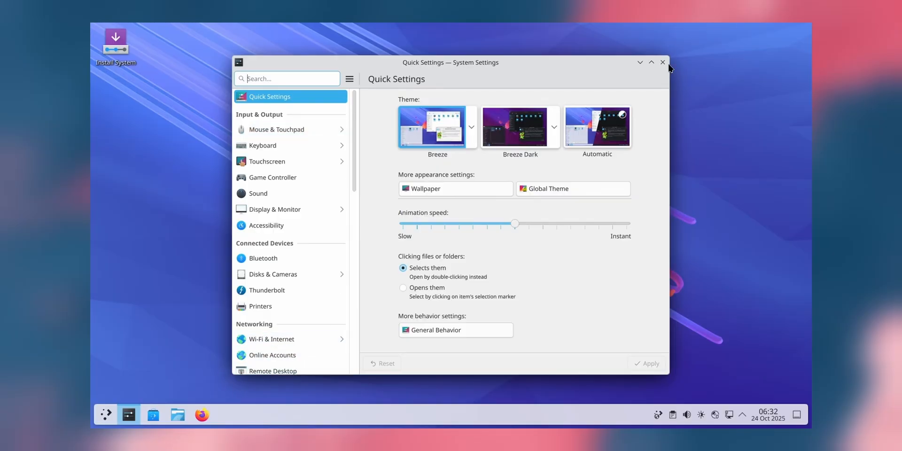
pyautogui.moveTo(175, 414)
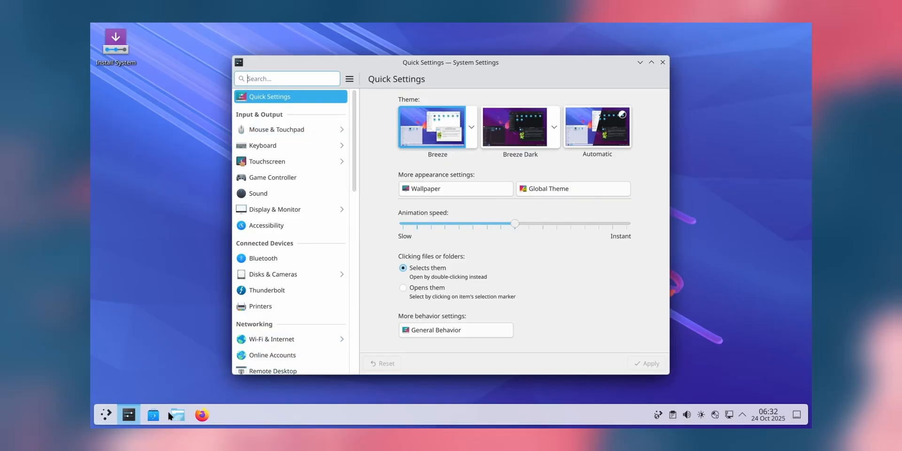
pyautogui.click(176, 414)
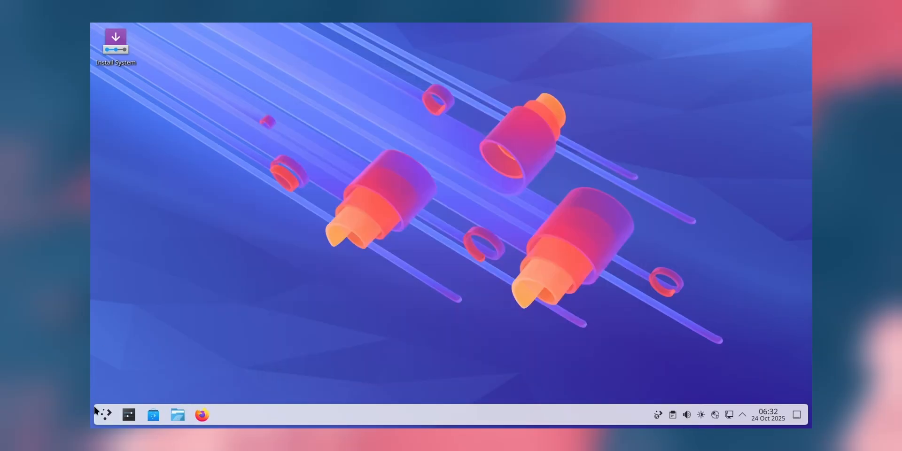
# Launch Okular from the application launcher's Graphics category, then close it
pyautogui.click(103, 414)
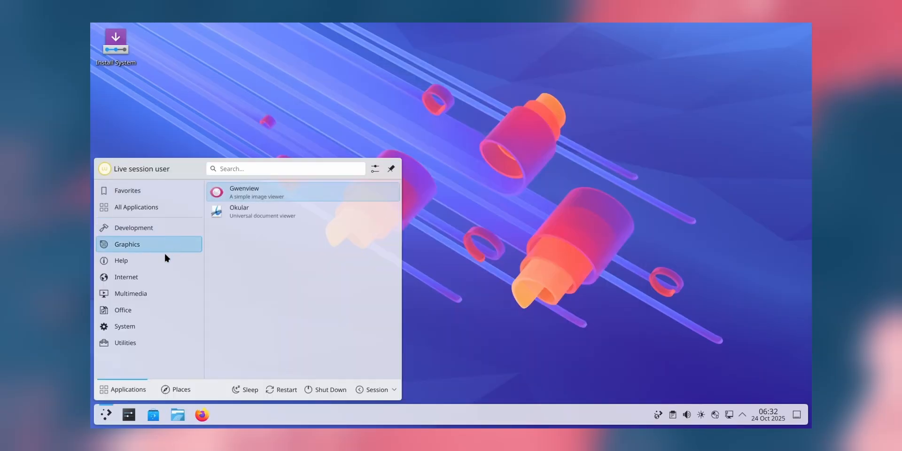
pyautogui.click(239, 211)
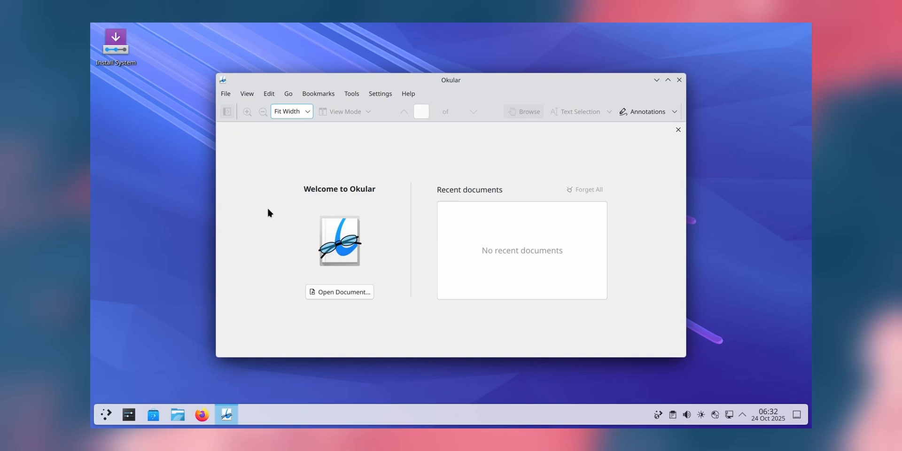
pyautogui.click(679, 80)
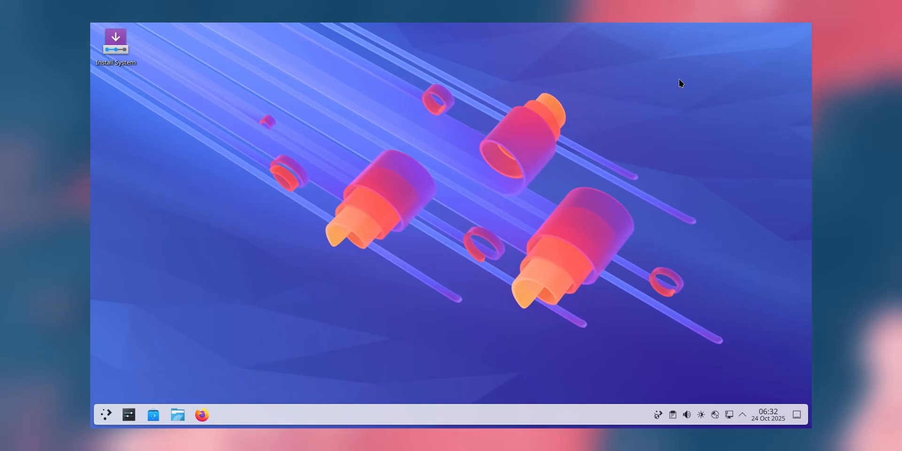
pyautogui.moveTo(476, 135)
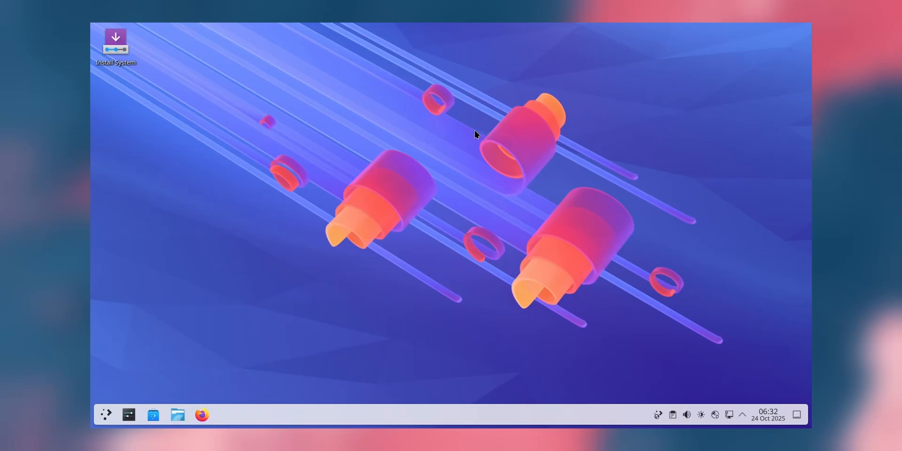
pyautogui.rightClick(475, 134)
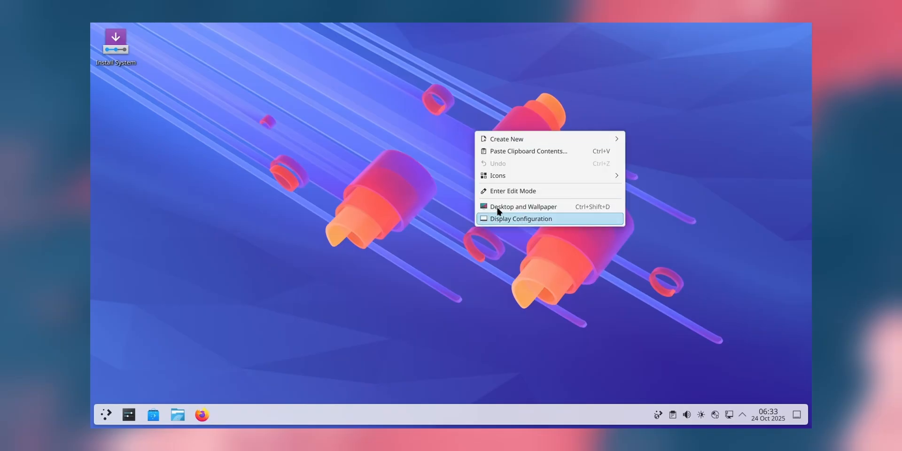
pyautogui.click(523, 206)
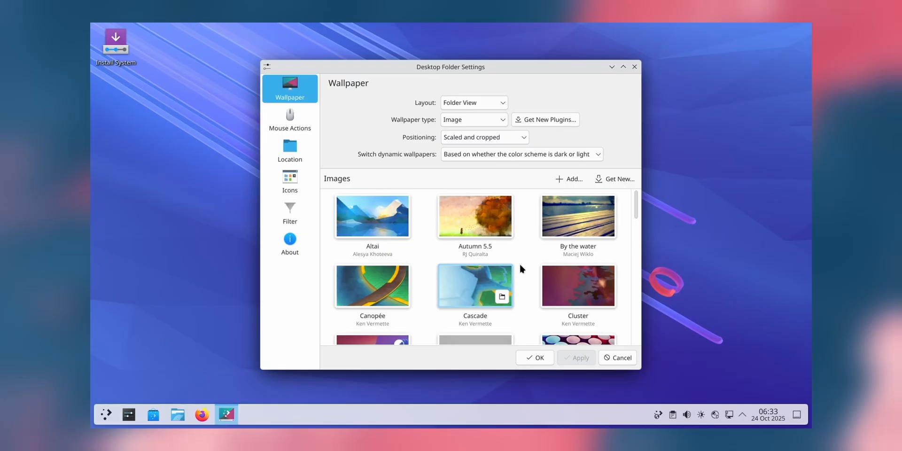
pyautogui.scroll(-3)
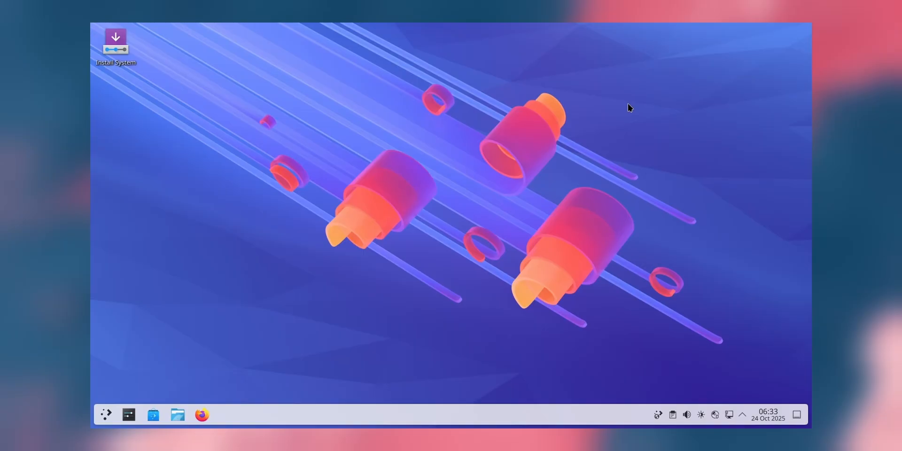
pyautogui.moveTo(694, 326)
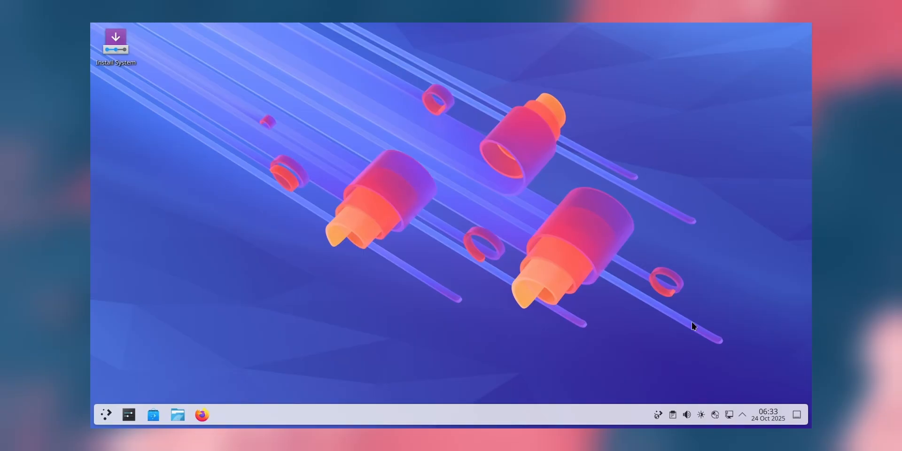
pyautogui.moveTo(671, 414)
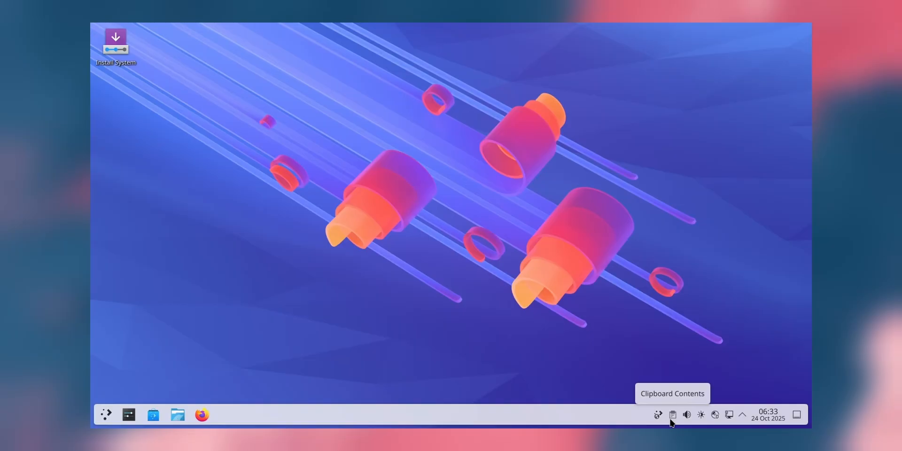
# Star an existing clipboard entry, then navigate Dolphin via Videos into the Pictures folder
pyautogui.click(671, 414)
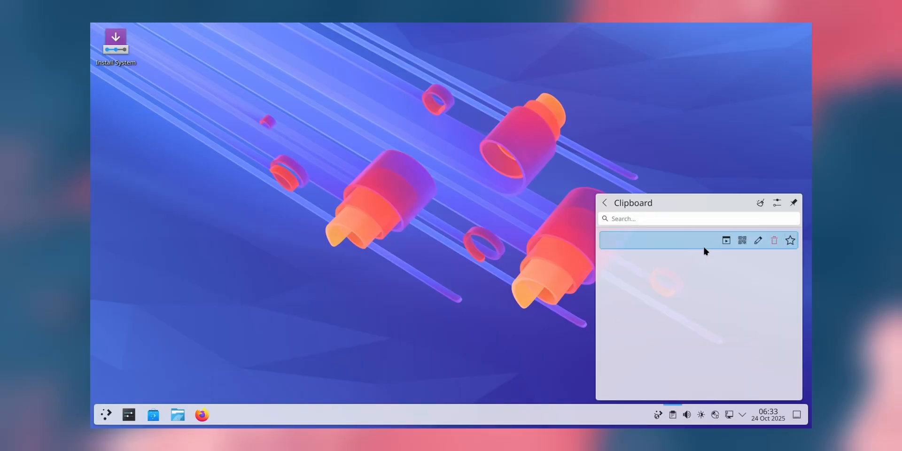
pyautogui.moveTo(790, 240)
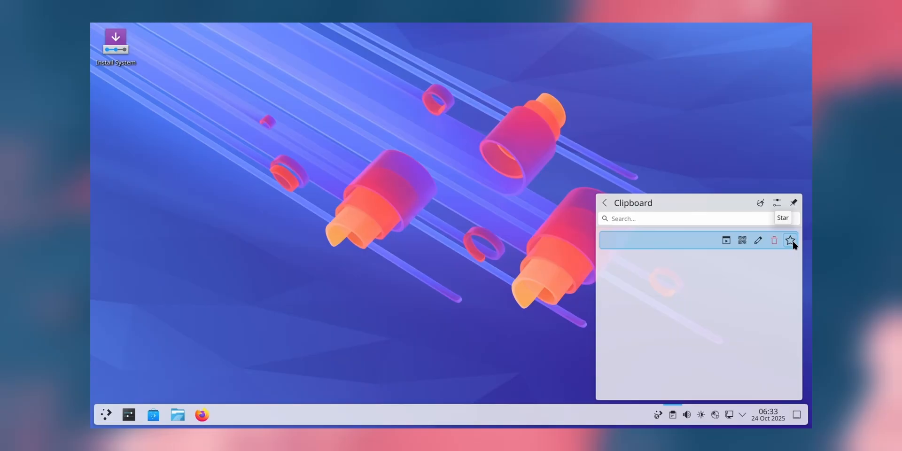
pyautogui.click(790, 240)
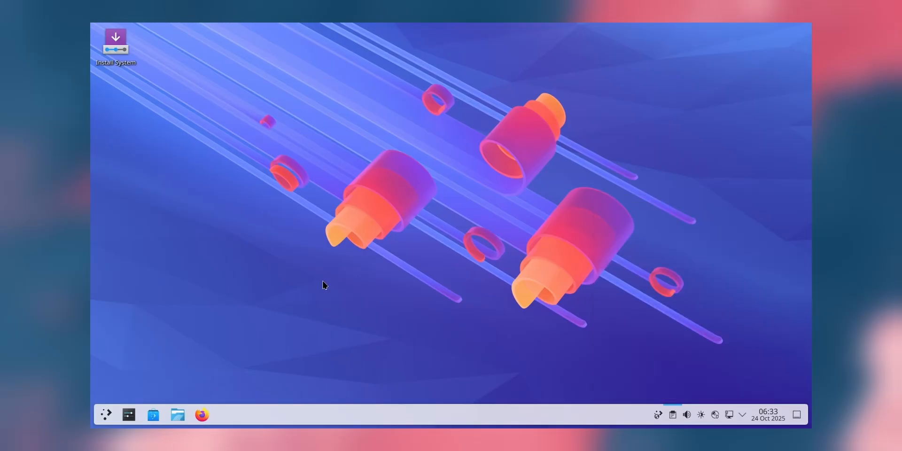
pyautogui.click(177, 414)
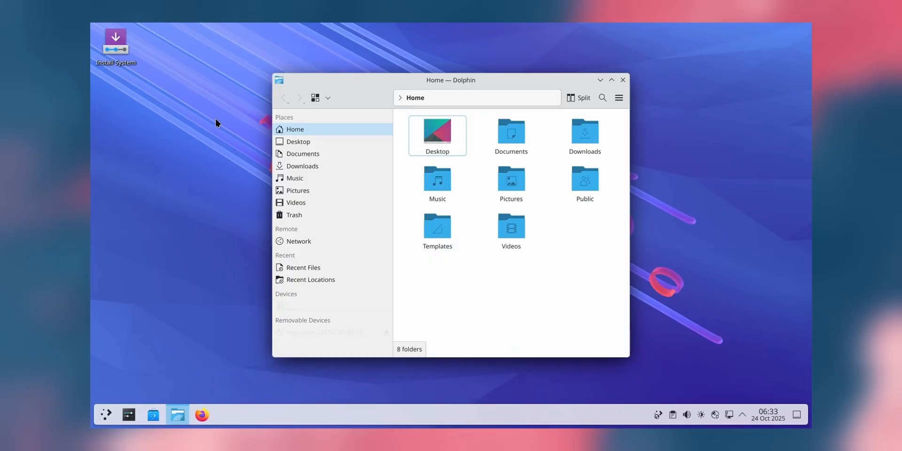
pyautogui.click(296, 202)
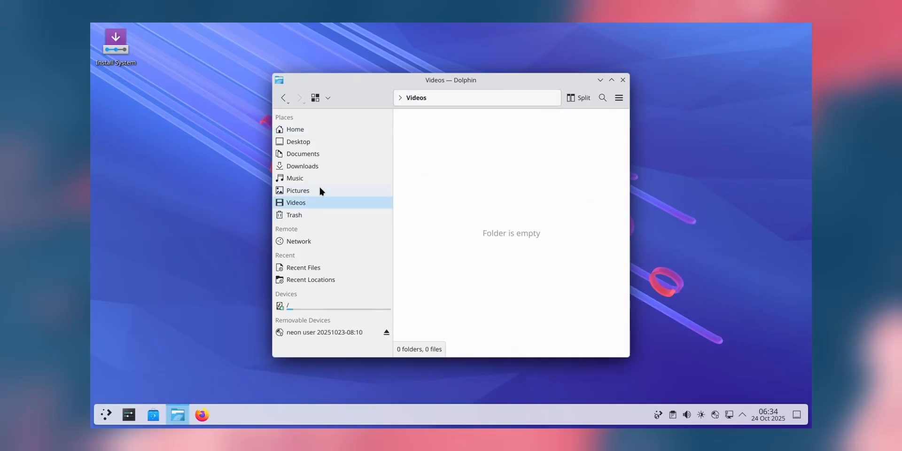
pyautogui.click(297, 190)
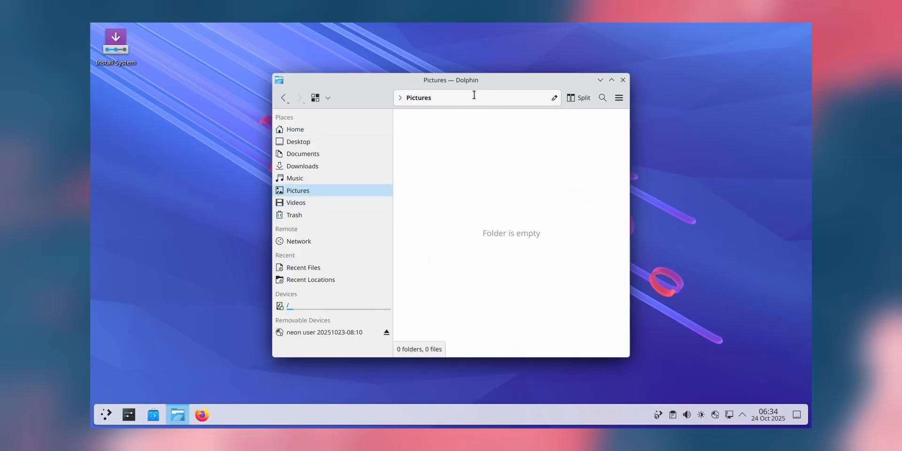
# Copy the /home/neon/Pictures/ location and star it in the clipboard history
pyautogui.click(474, 97)
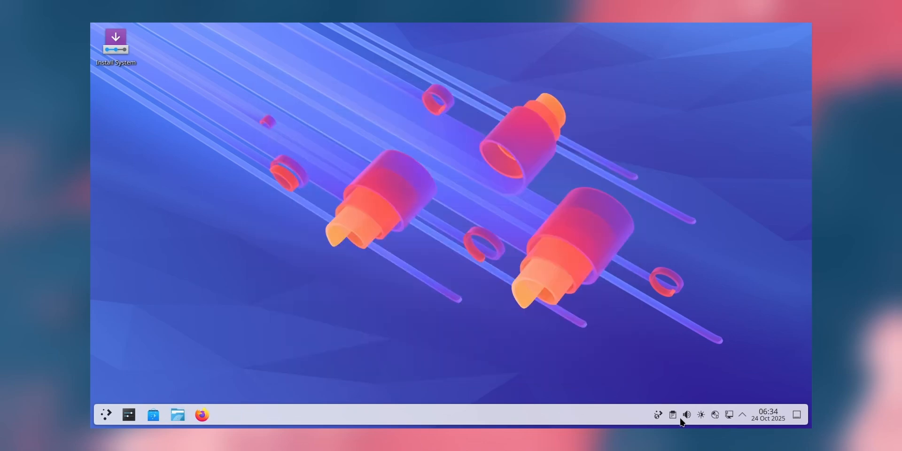
pyautogui.click(671, 415)
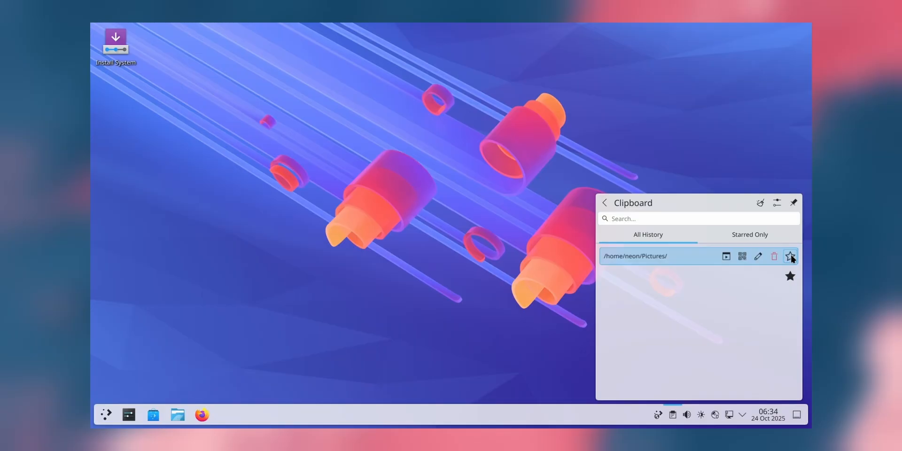
pyautogui.click(790, 256)
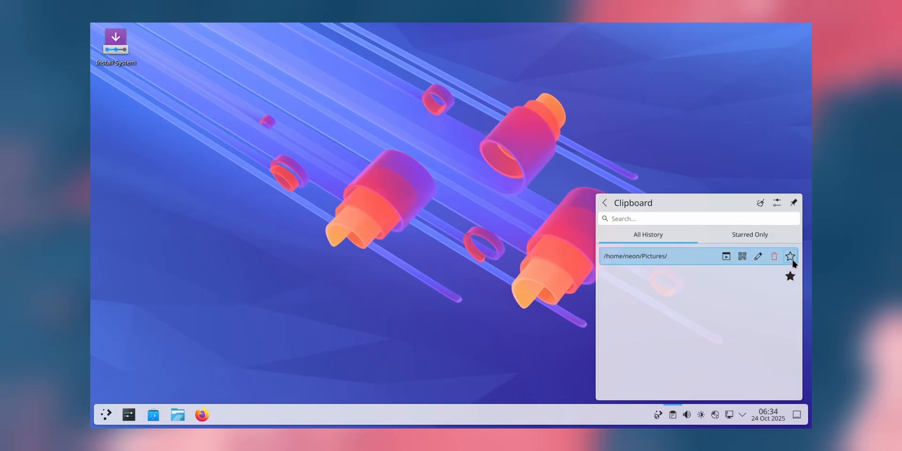
# Open System Settings' Application Permissions page and scroll through the application list
pyautogui.click(789, 256)
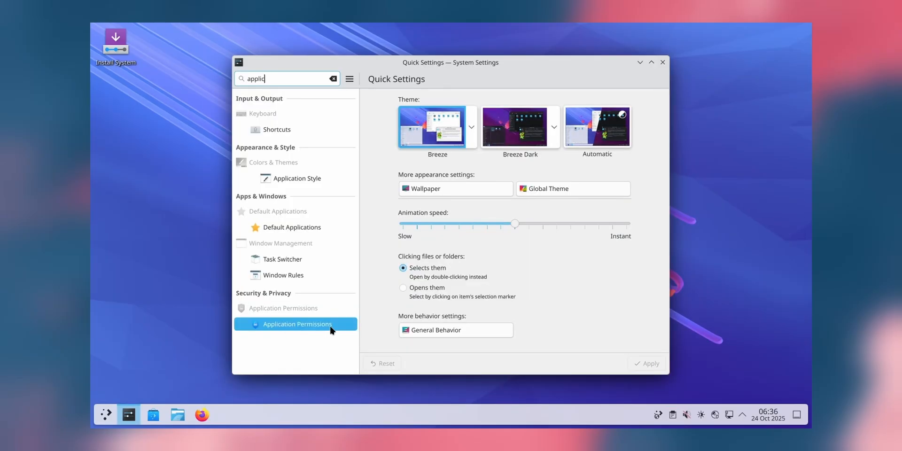
pyautogui.click(297, 324)
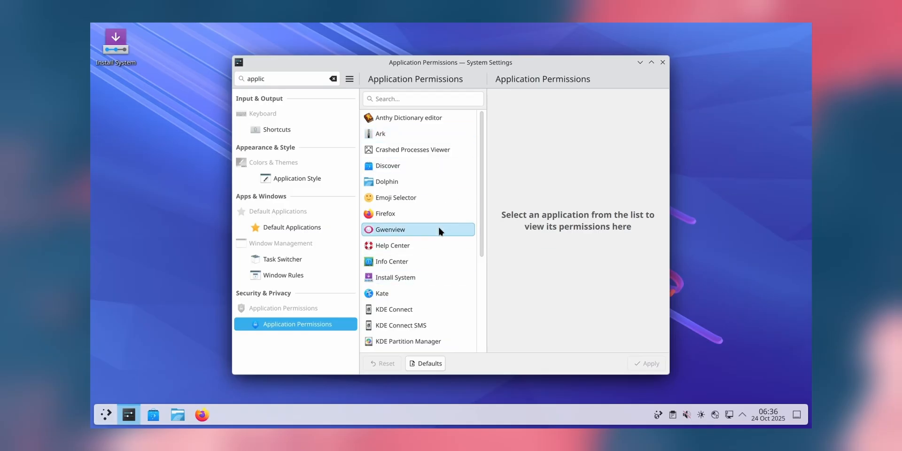
pyautogui.scroll(-3)
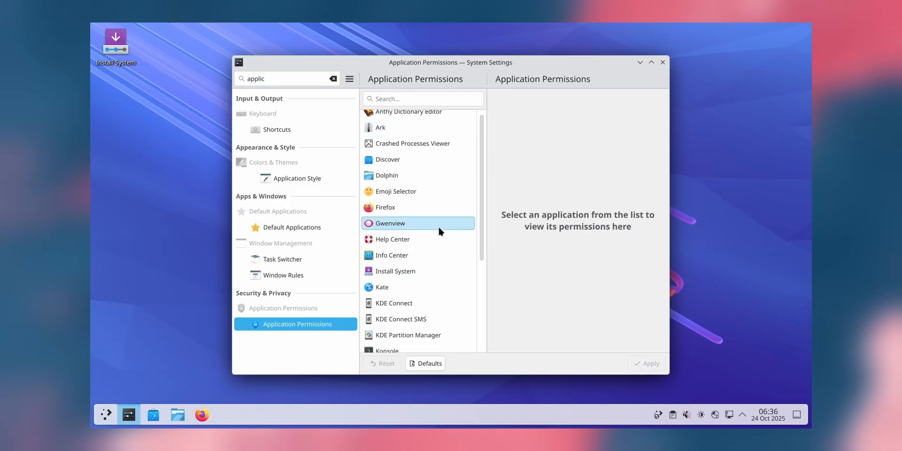
pyautogui.scroll(-3)
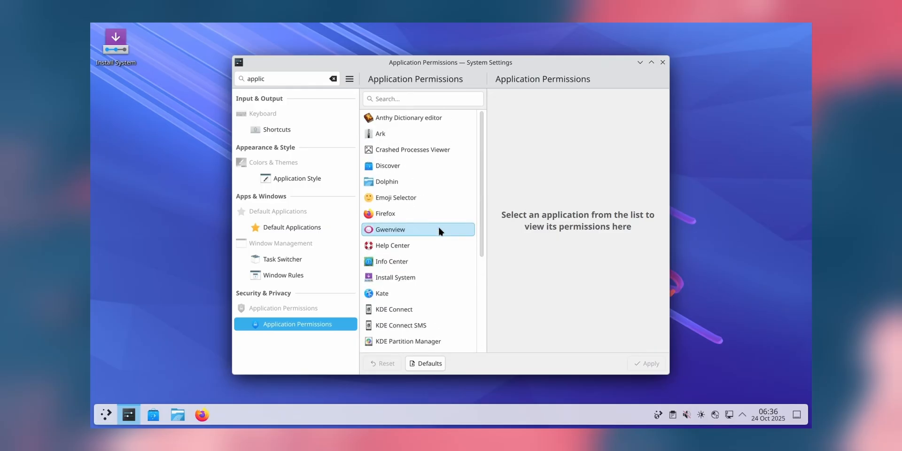
pyautogui.scroll(-3)
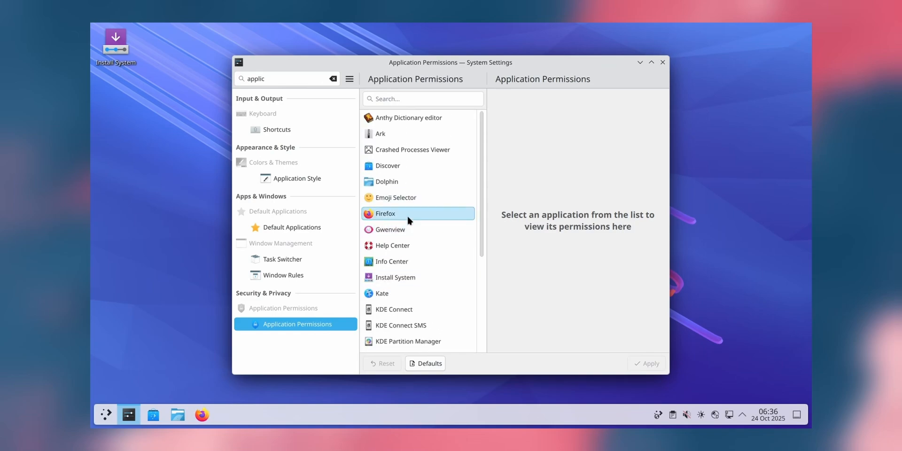
# Review Firefox's and VLC's screenshot and remote-control permissions, then close System Settings
pyautogui.click(384, 213)
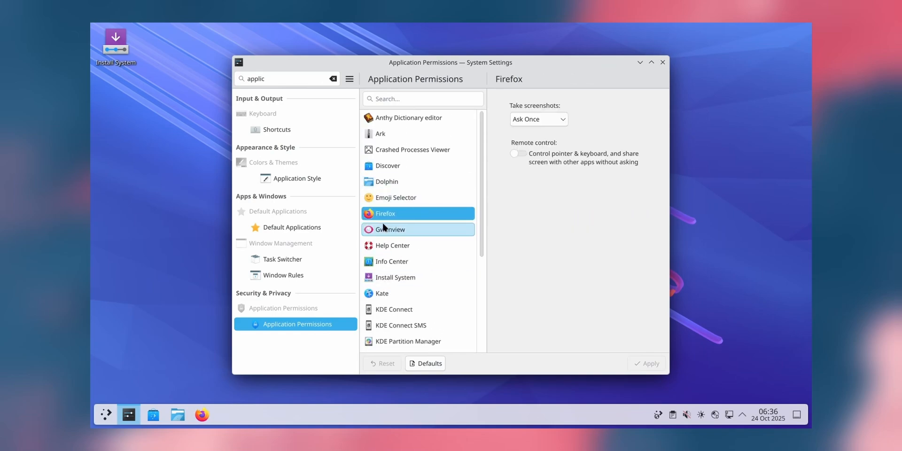
pyautogui.moveTo(382, 292)
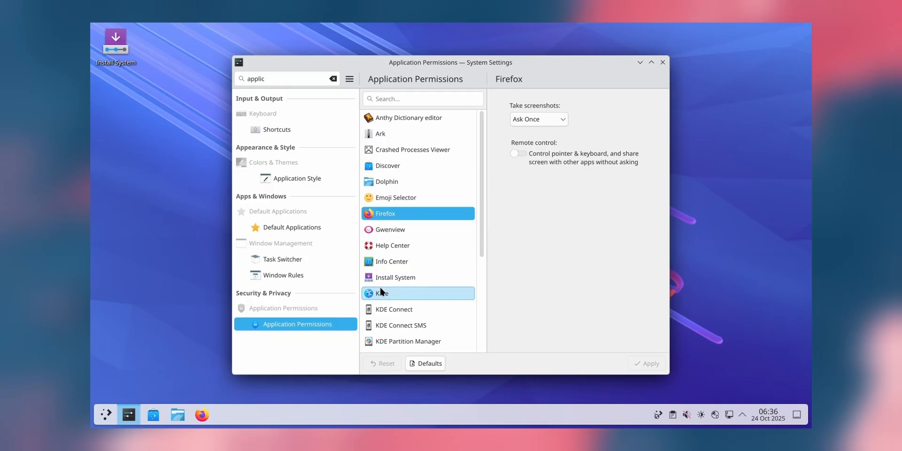
pyautogui.click(538, 119)
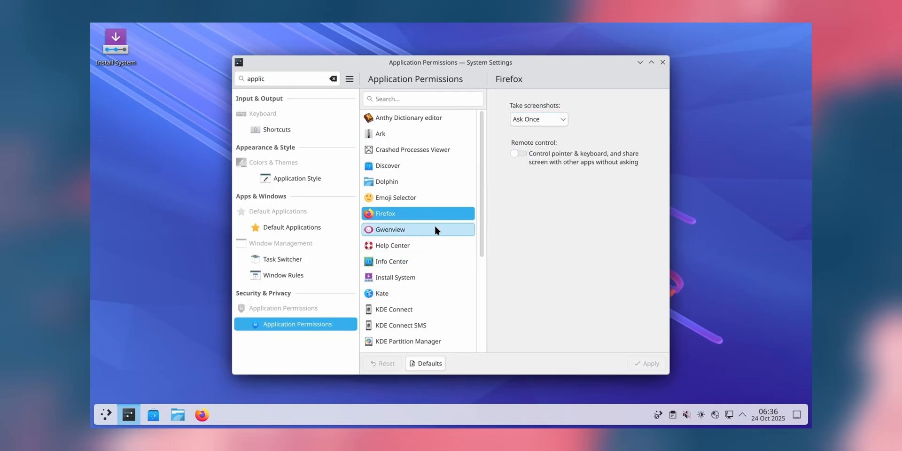
pyautogui.click(389, 229)
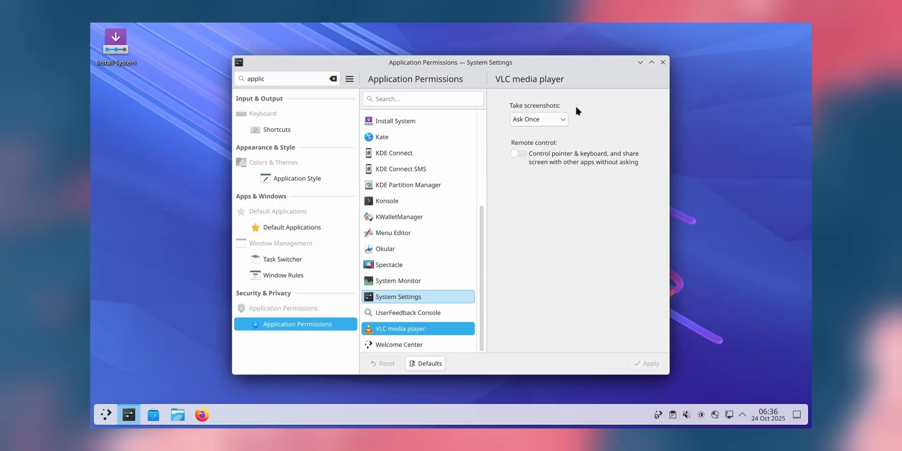
pyautogui.click(662, 62)
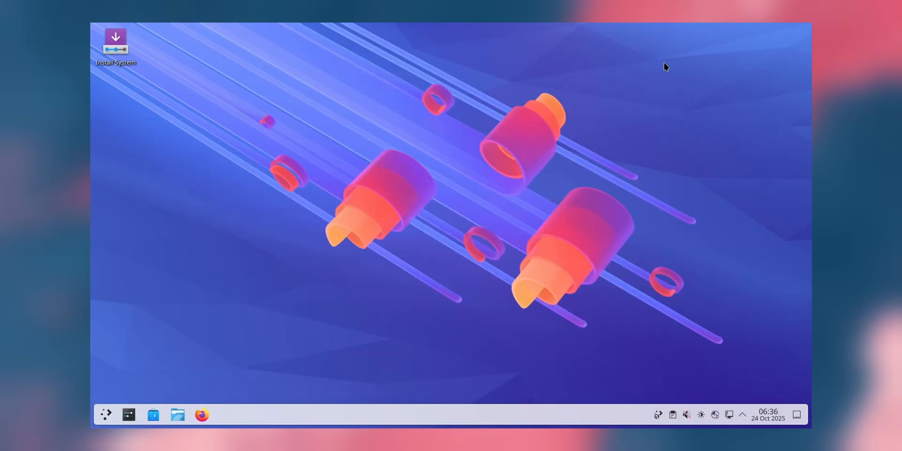
# Launch System Settings from the taskbar, landing on the Quick Settings theme and behaviour page
pyautogui.click(127, 414)
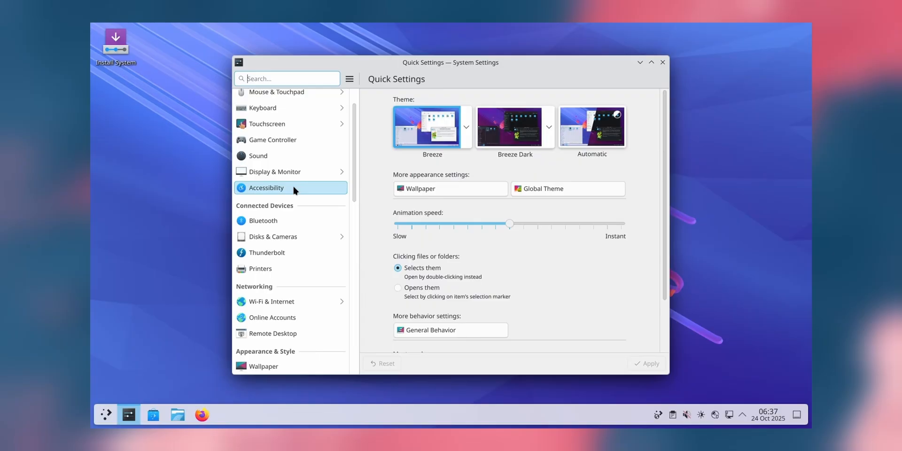
pyautogui.moveTo(715, 379)
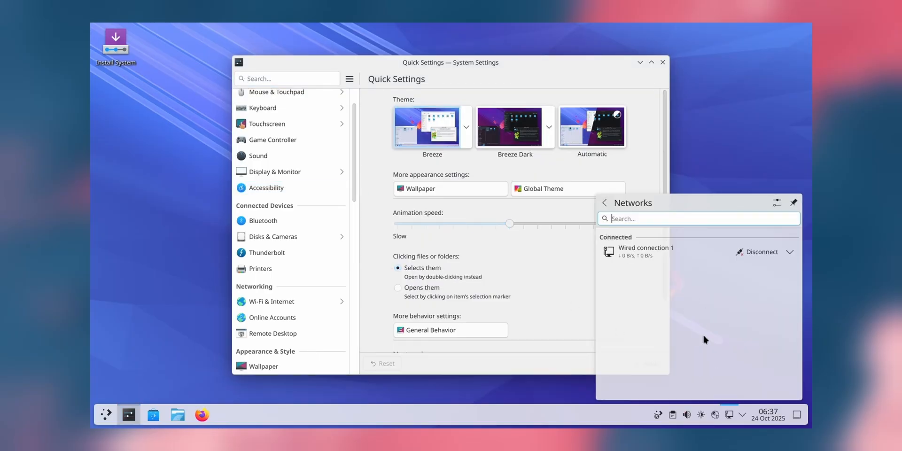
pyautogui.moveTo(756, 300)
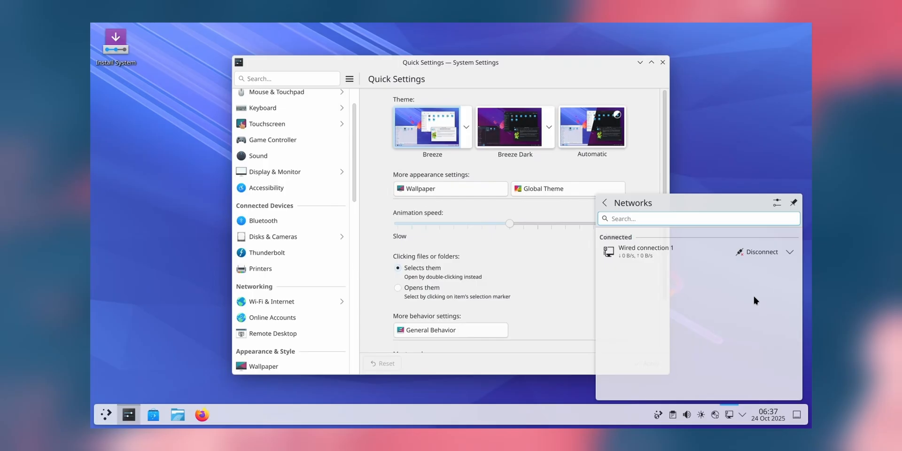
pyautogui.moveTo(715, 253)
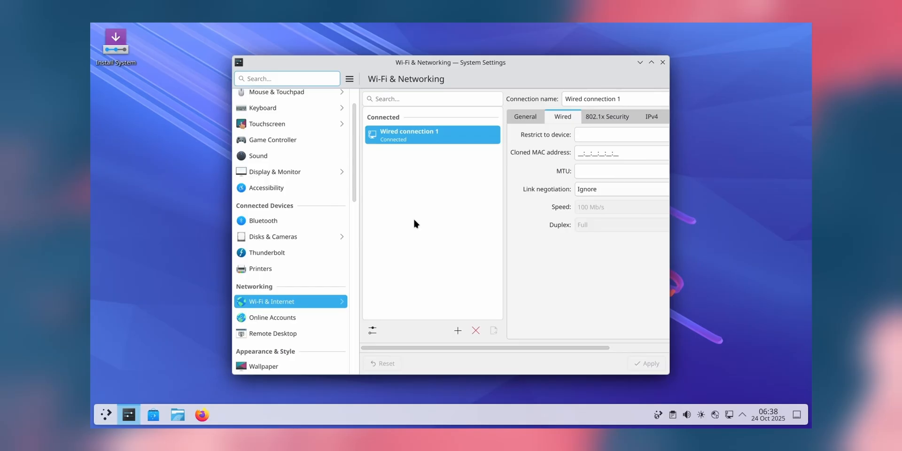
pyautogui.moveTo(308, 294)
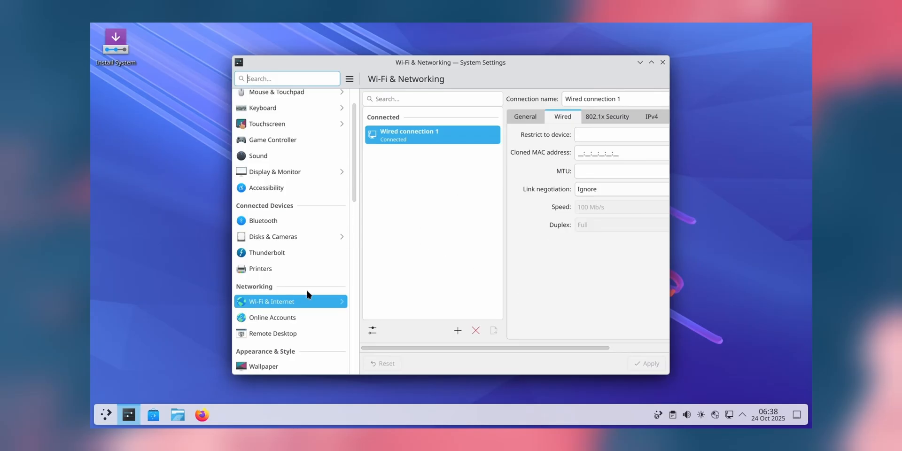
# Browse the Wi-Fi & Internet subpages for the wired connection, go back, and close System Settings
pyautogui.click(272, 301)
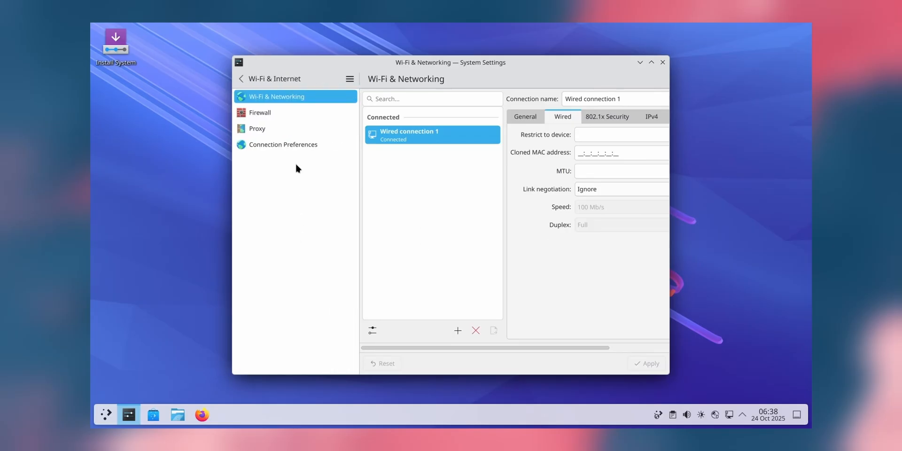
pyautogui.click(240, 79)
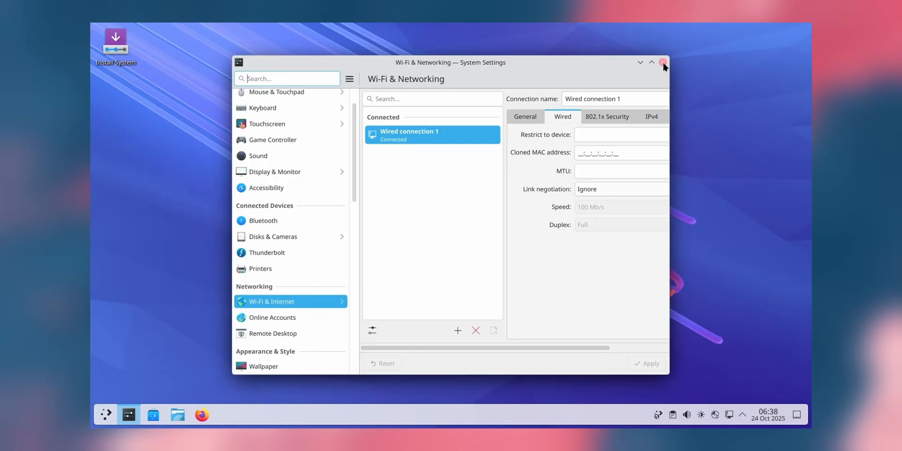
pyautogui.click(663, 62)
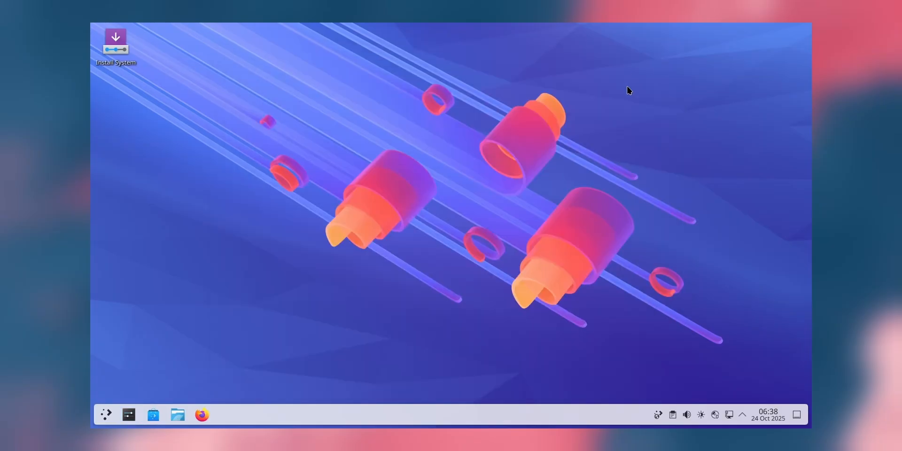
pyautogui.moveTo(607, 110)
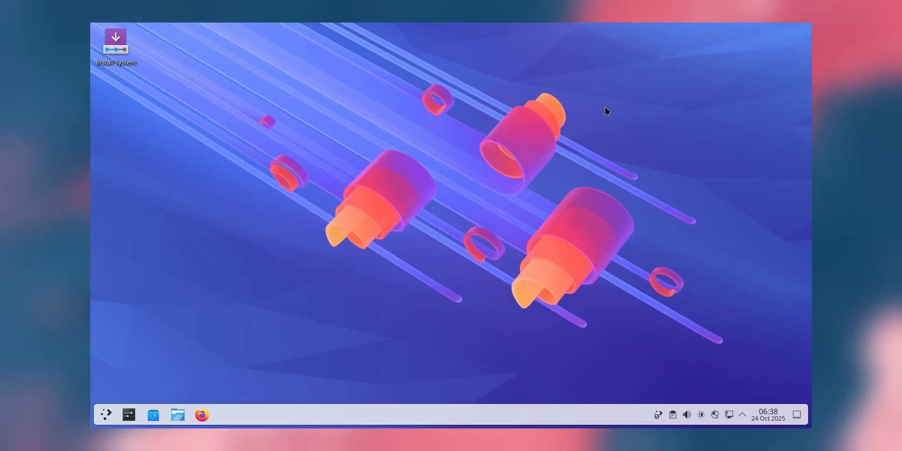
pyautogui.moveTo(607, 117)
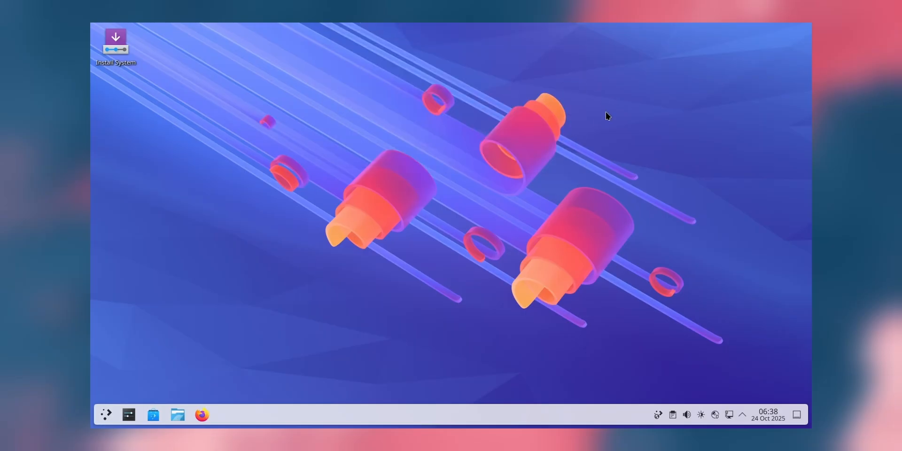
pyautogui.moveTo(528, 170)
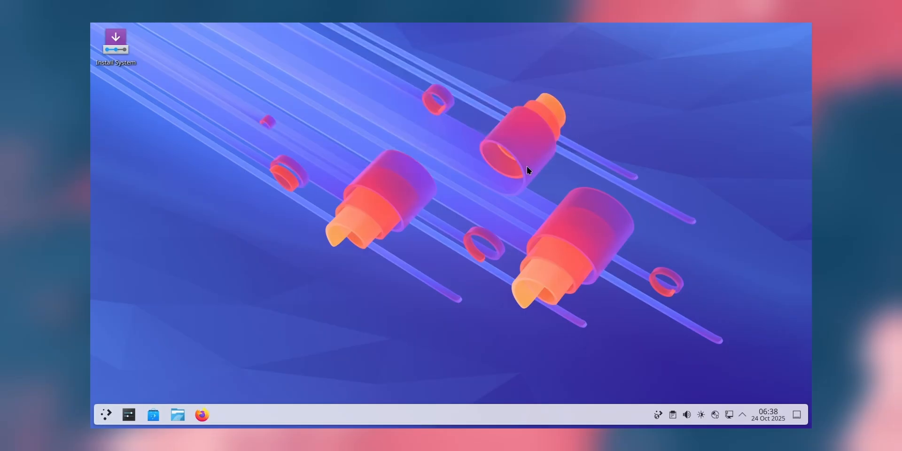
# Search KRunner for 'cal' and 'camer', clearing the query after each attempt
pyautogui.write('calender')
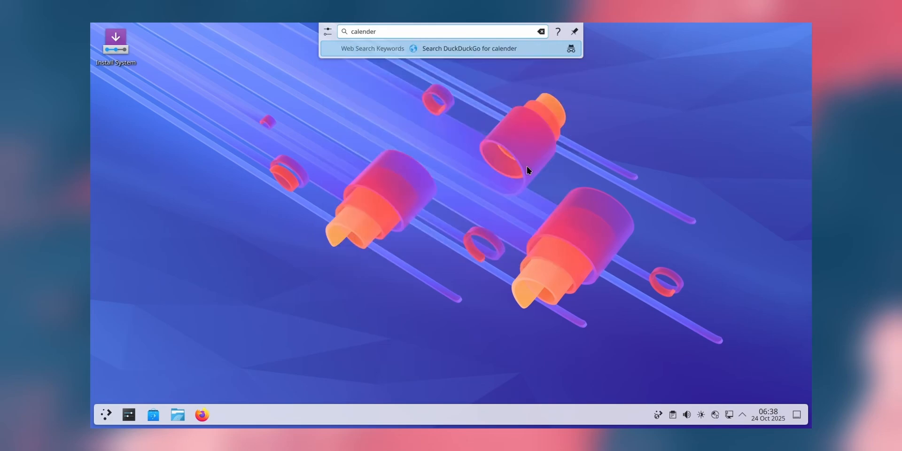
pyautogui.click(540, 31)
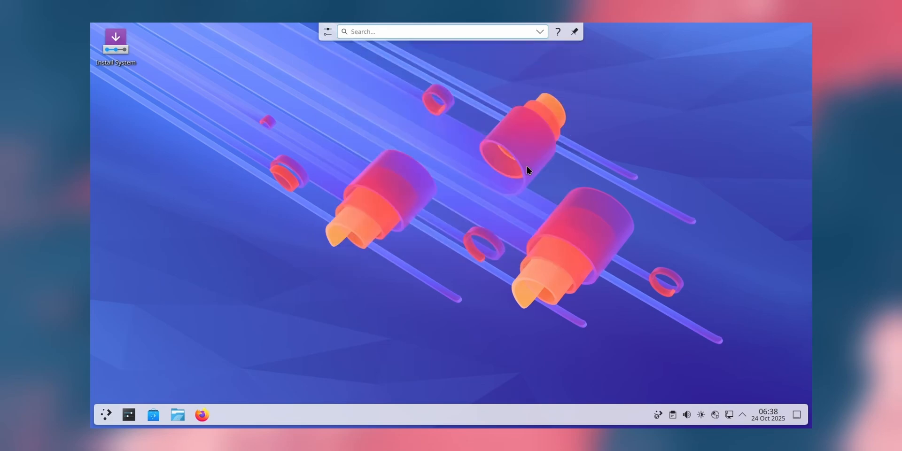
pyautogui.write('camer')
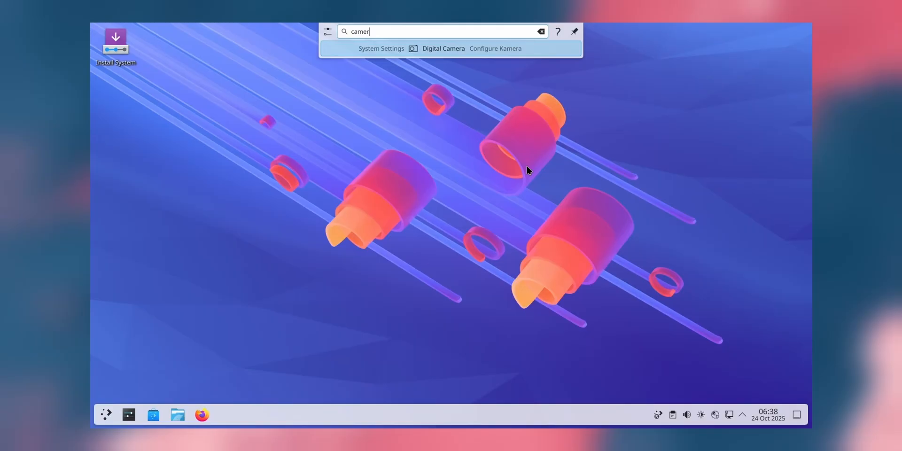
pyautogui.press('BackSpace')
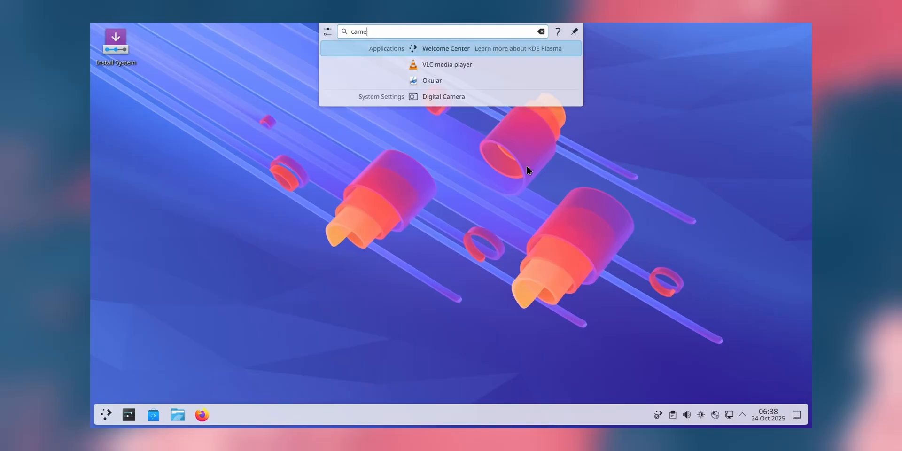
pyautogui.click(539, 31)
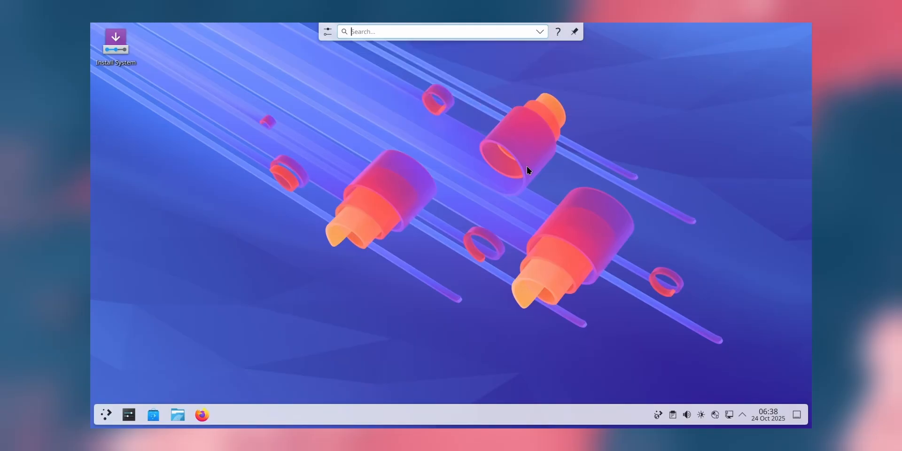
# Try KRunner queries for Spectacle and KDE Connect, then dismiss the search bar
pyautogui.write('cal')
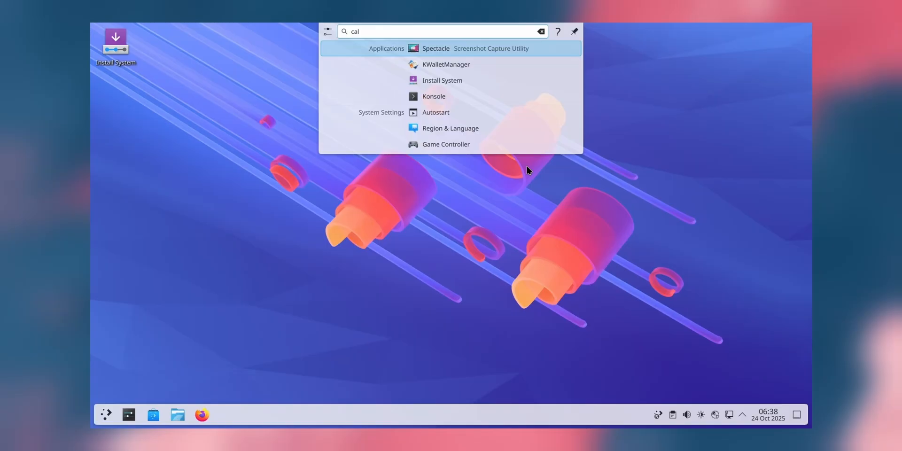
pyautogui.write('e')
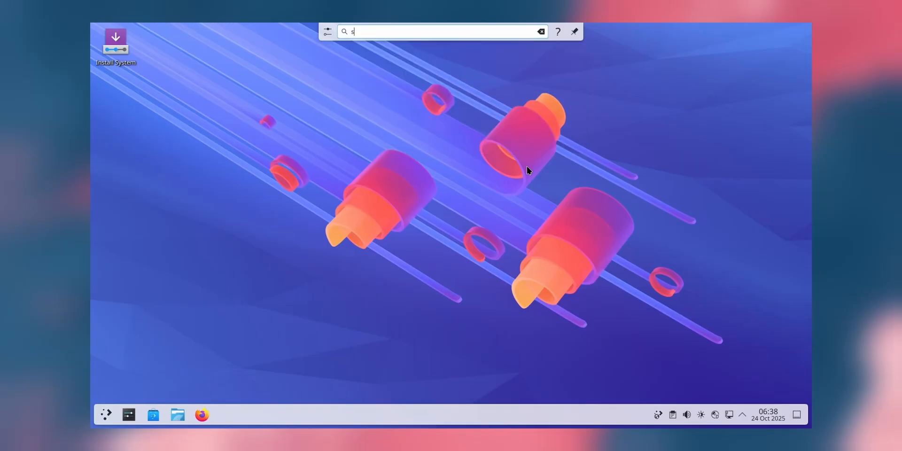
pyautogui.write('pecracle')
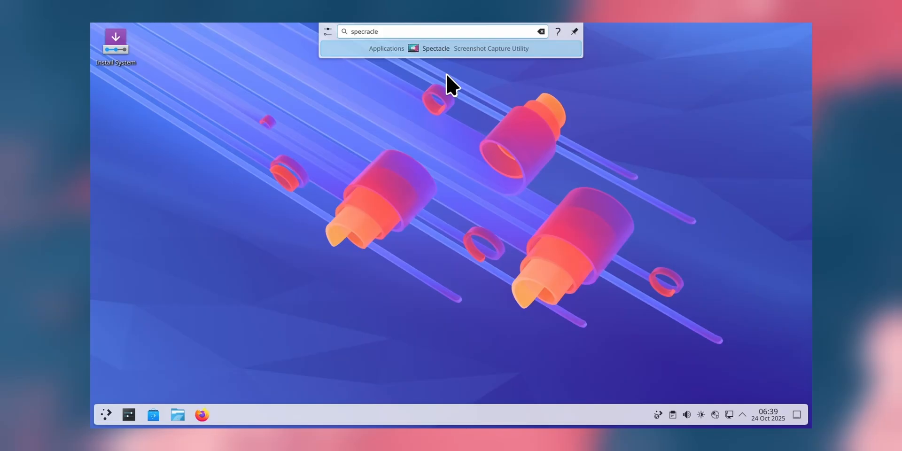
pyautogui.write('cal')
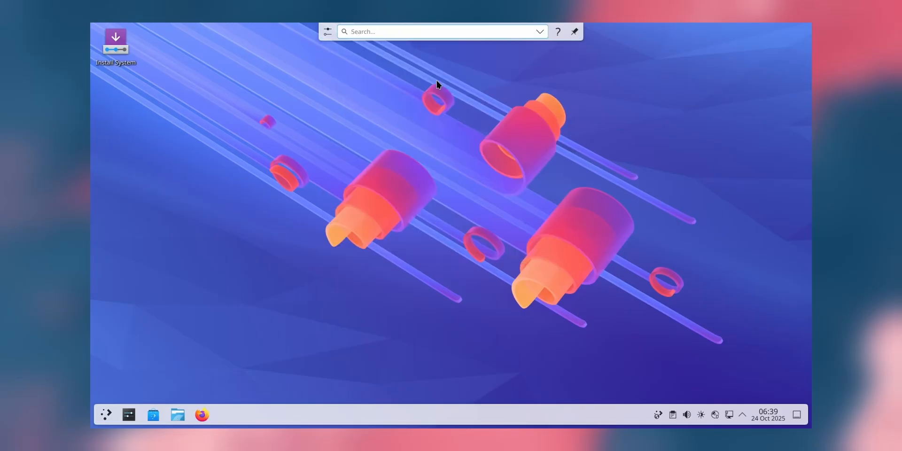
pyautogui.write('kde connect')
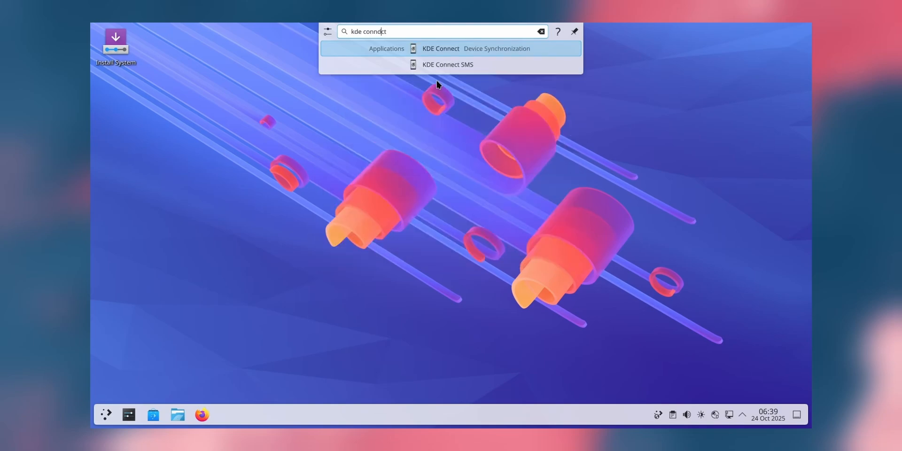
pyautogui.write('kde cosndct')
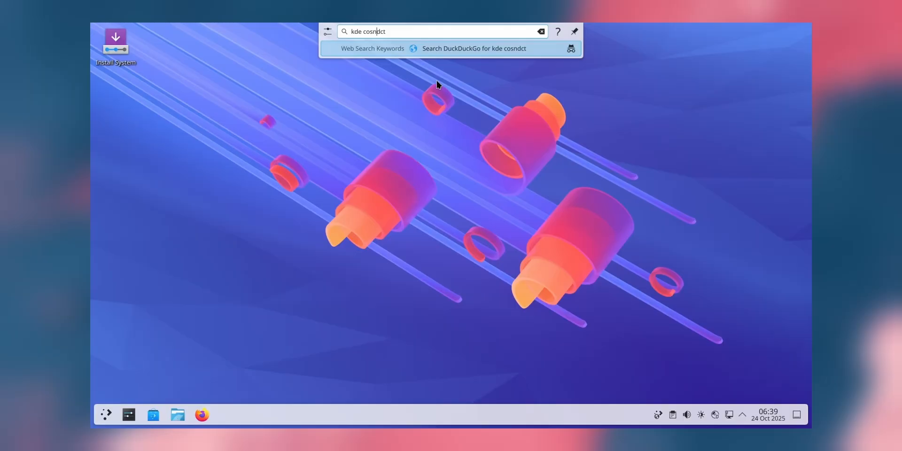
pyautogui.press('Backspace')
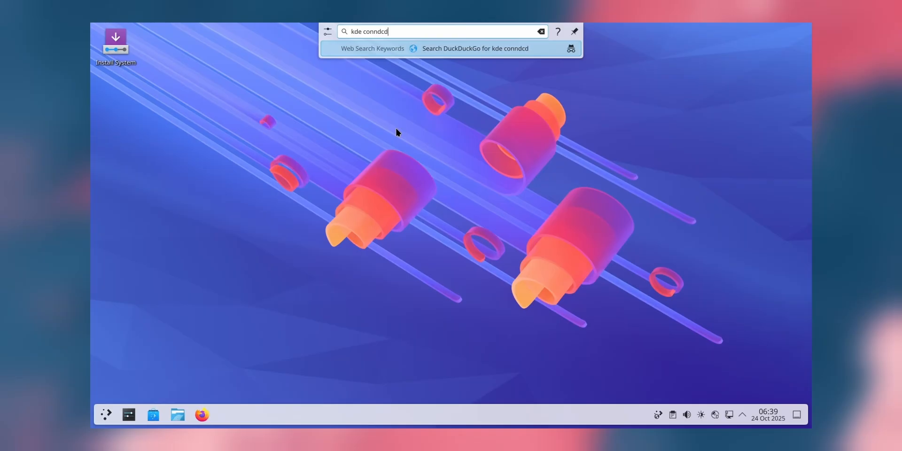
pyautogui.click(539, 31)
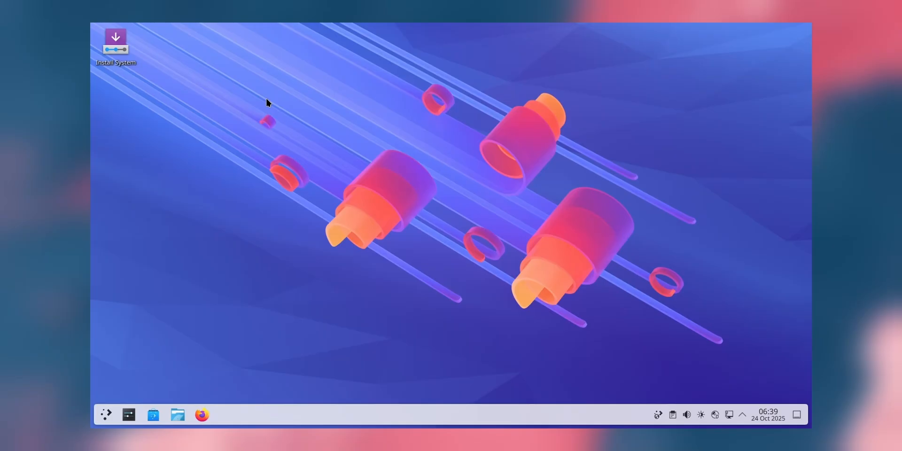
# Enter the text 'de', leaving the Plasma desktop clear with no windows open
pyautogui.write('de')
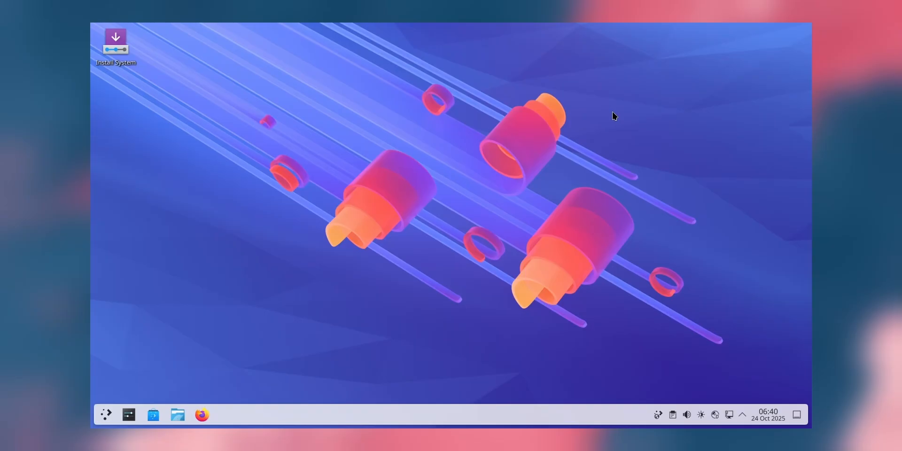
pyautogui.moveTo(628, 26)
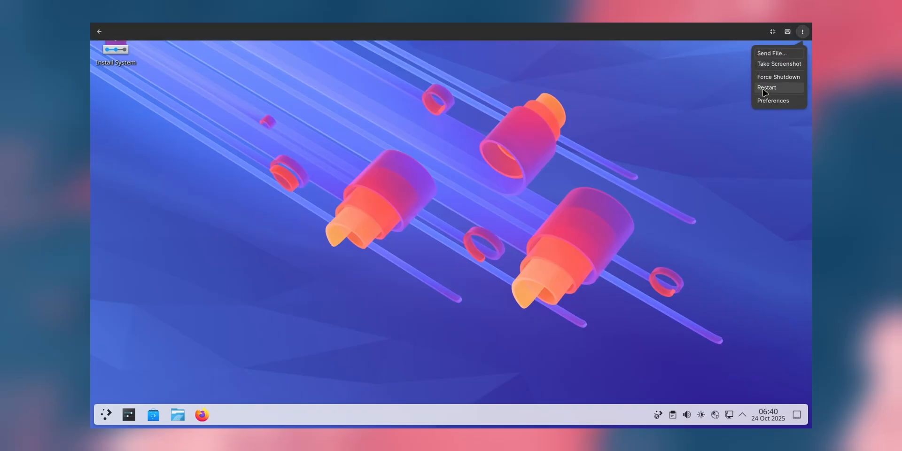
# Choose Restart from the Boxes menu and confirm Restart on the Plasma logout screen
pyautogui.click(767, 87)
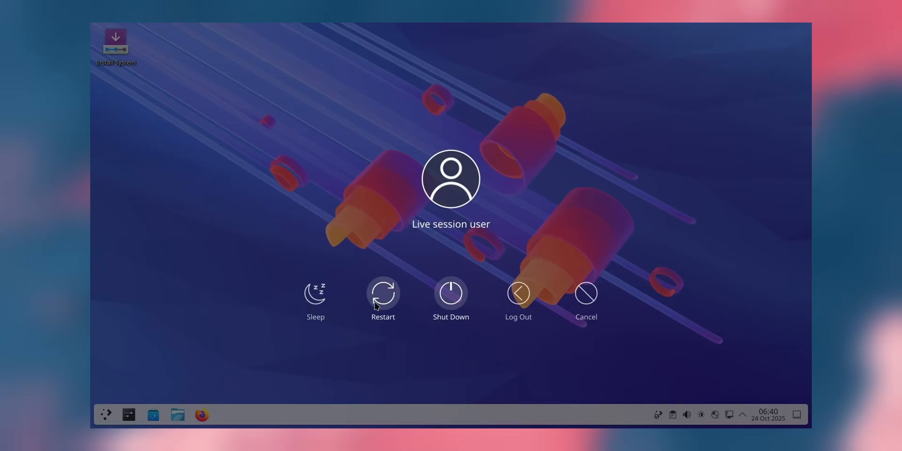
pyautogui.click(382, 292)
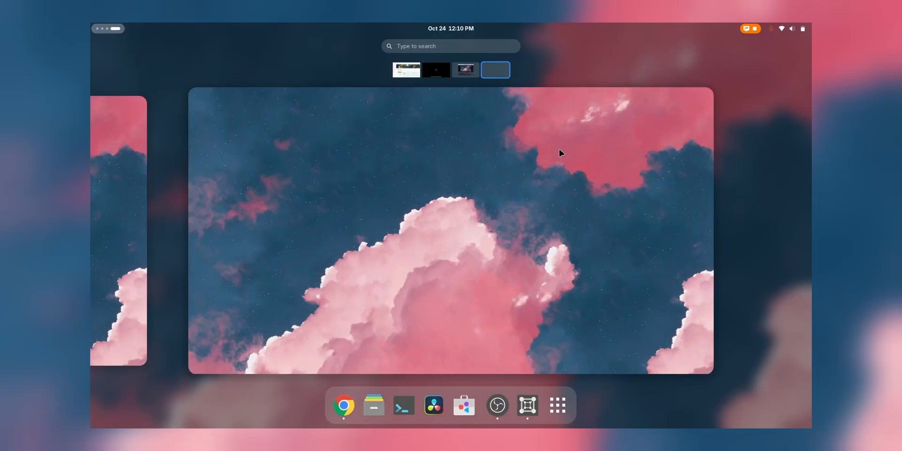
# Select the GNOME Boxes window in the Activities overview to return to the Plasma VM
pyautogui.click(556, 405)
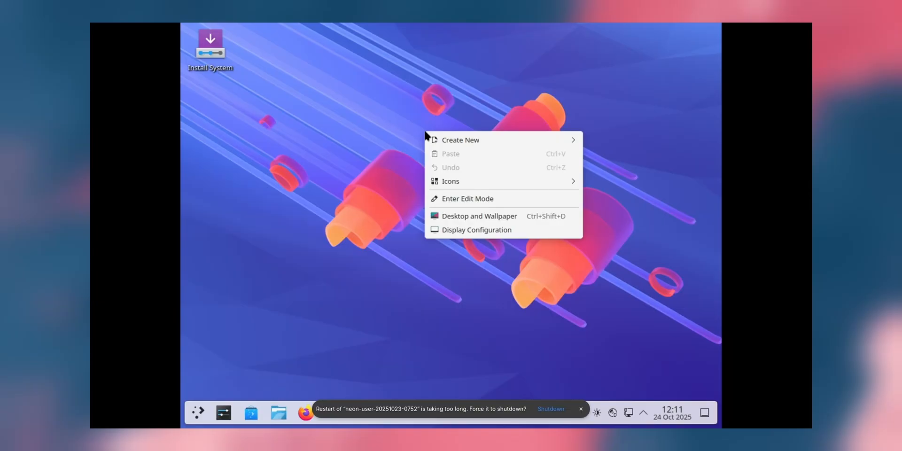
# Raise the Plasma display scale to 125% in Display Configuration and apply it
pyautogui.click(464, 235)
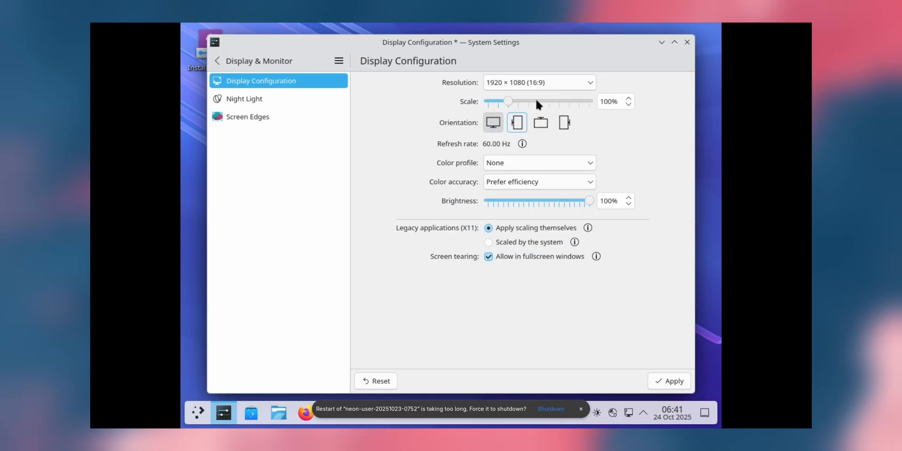
pyautogui.moveTo(507, 102); pyautogui.dragTo(518, 101)
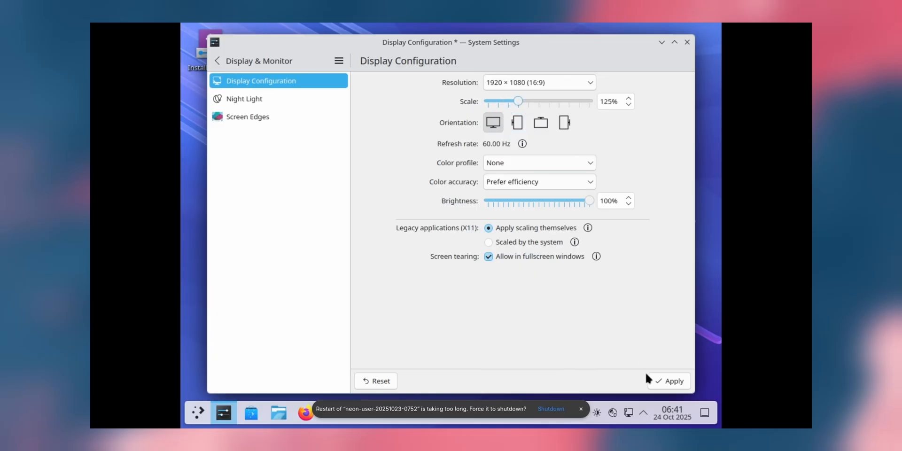
pyautogui.click(673, 380)
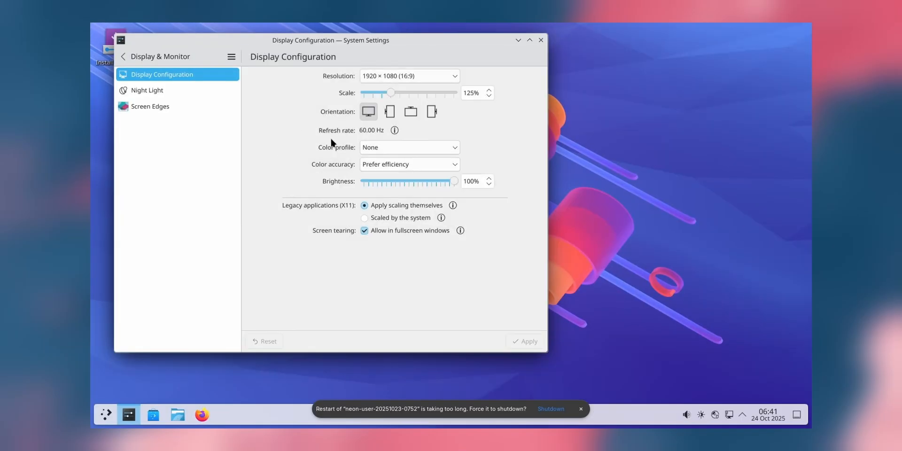
pyautogui.moveTo(288, 198)
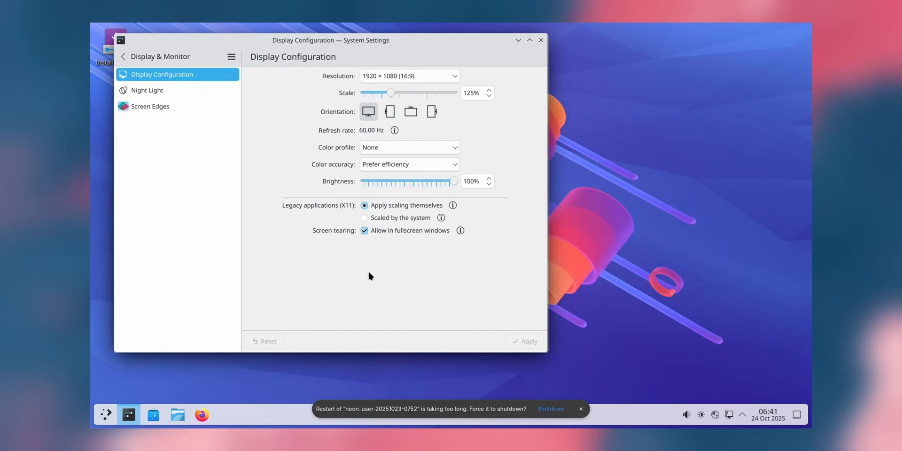
pyautogui.moveTo(380, 300)
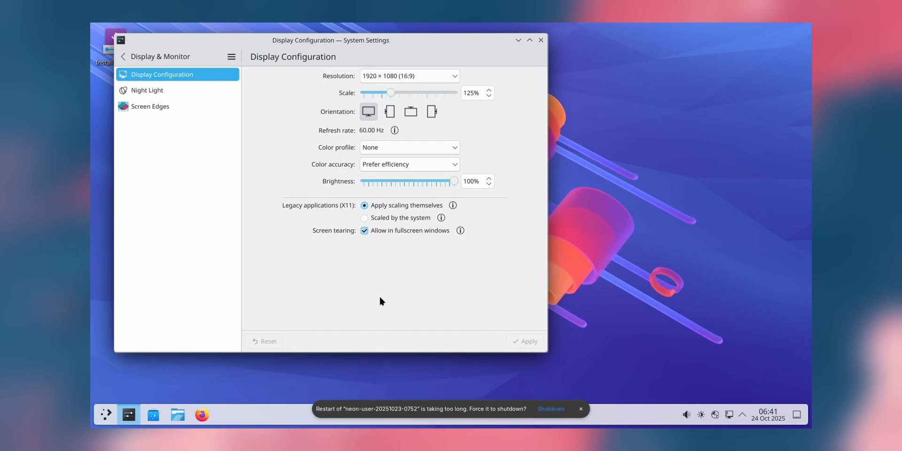
pyautogui.moveTo(356, 315)
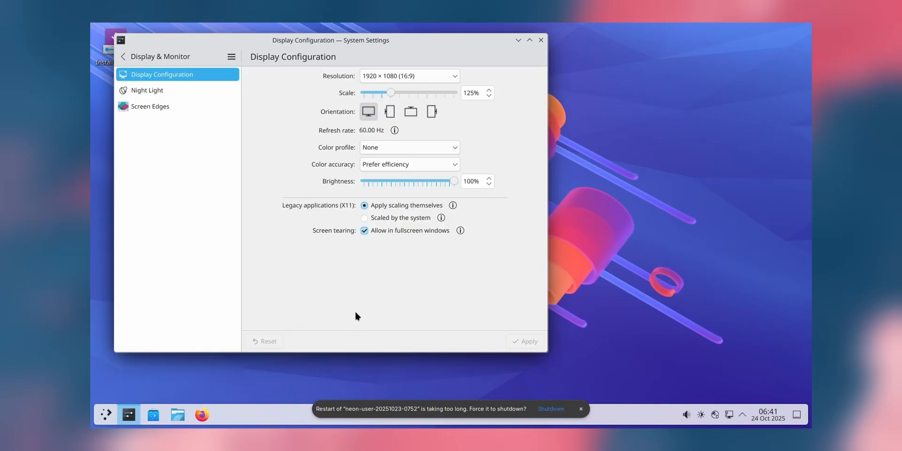
pyautogui.moveTo(318, 348)
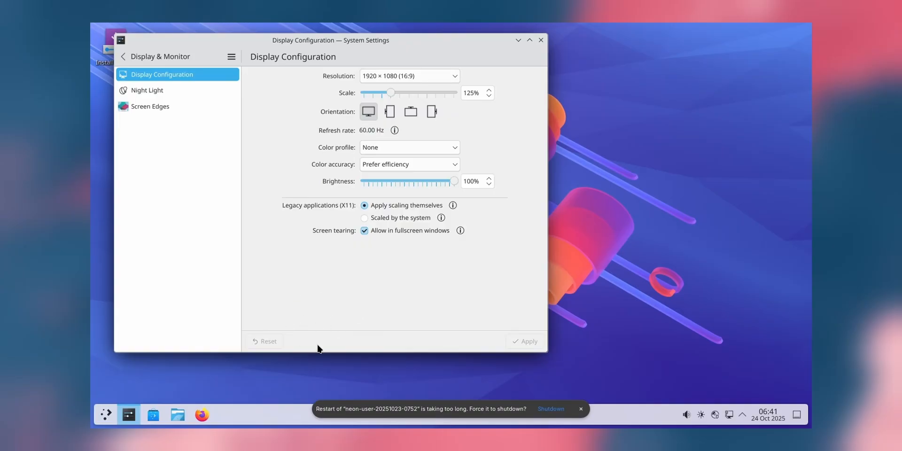
pyautogui.moveTo(274, 341)
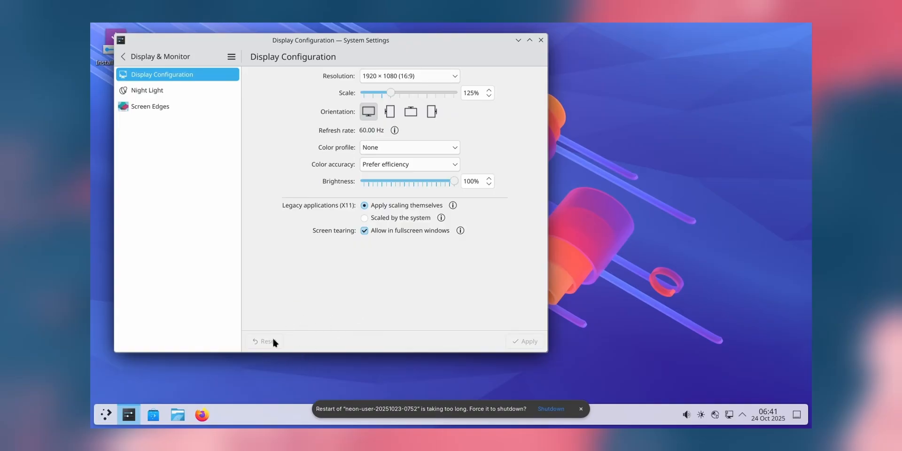
pyautogui.moveTo(339, 347)
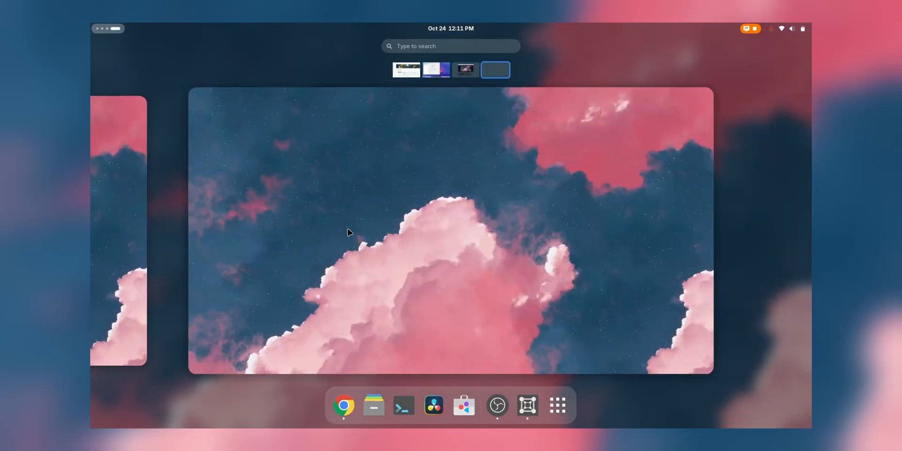
pyautogui.moveTo(491, 238)
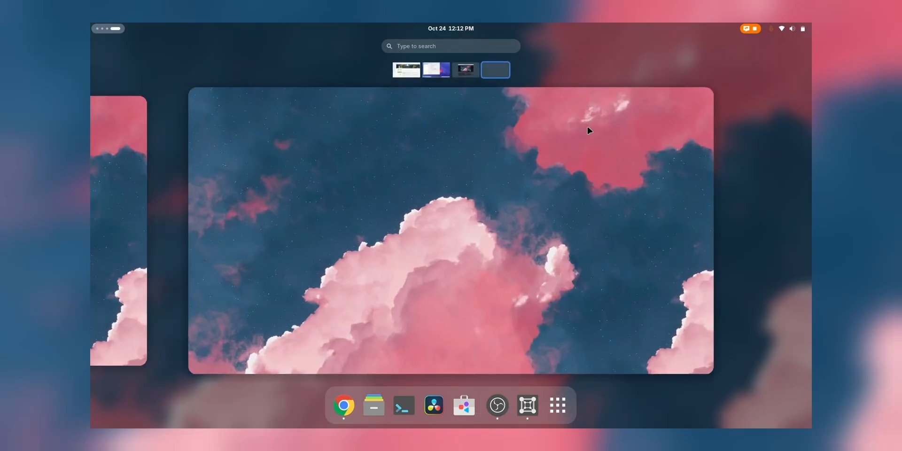
# Bring up GNOME's Activities overview, moving the Boxes virtual machine window out of front
pyautogui.click(557, 405)
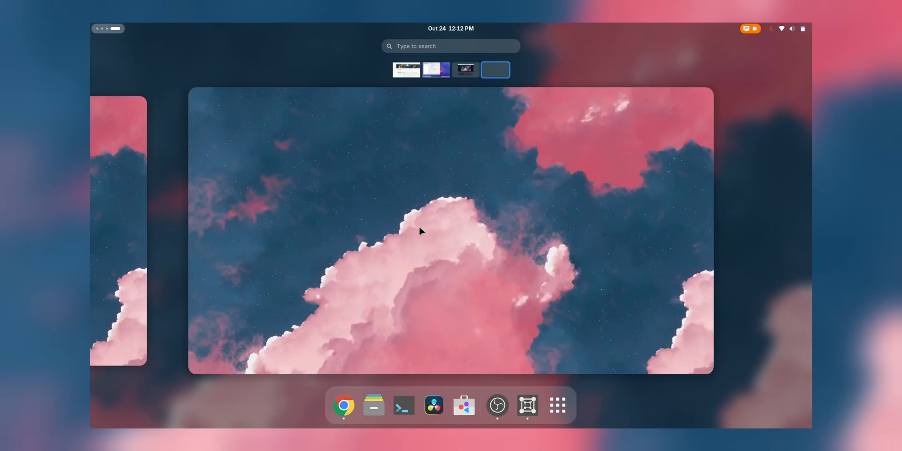
pyautogui.moveTo(421, 231)
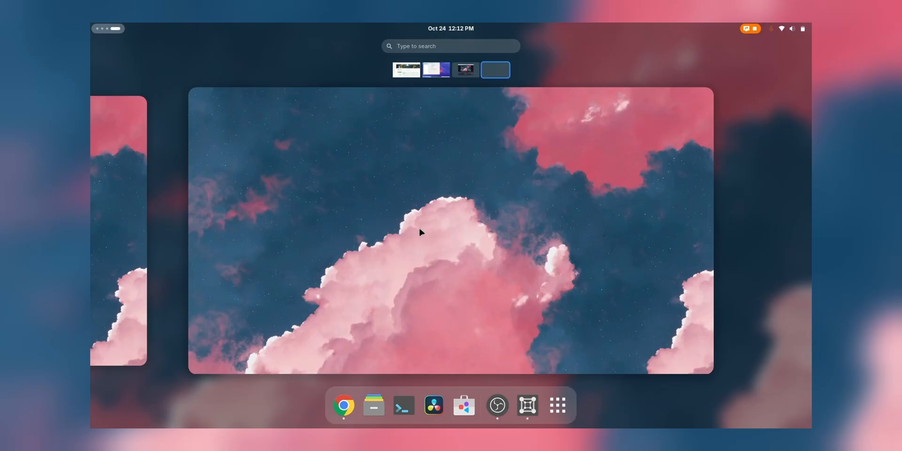
pyautogui.moveTo(461, 183)
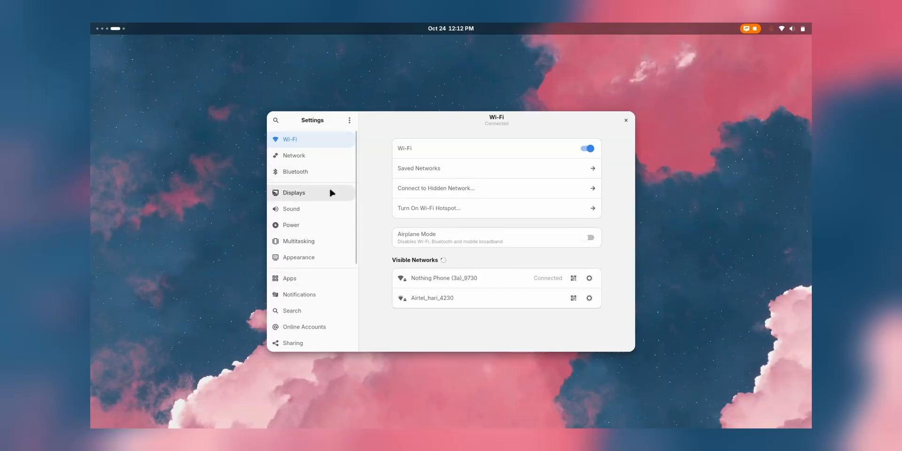
# Browse GNOME Settings' Displays and Color Management pages, then return to the Plasma guest
pyautogui.click(294, 193)
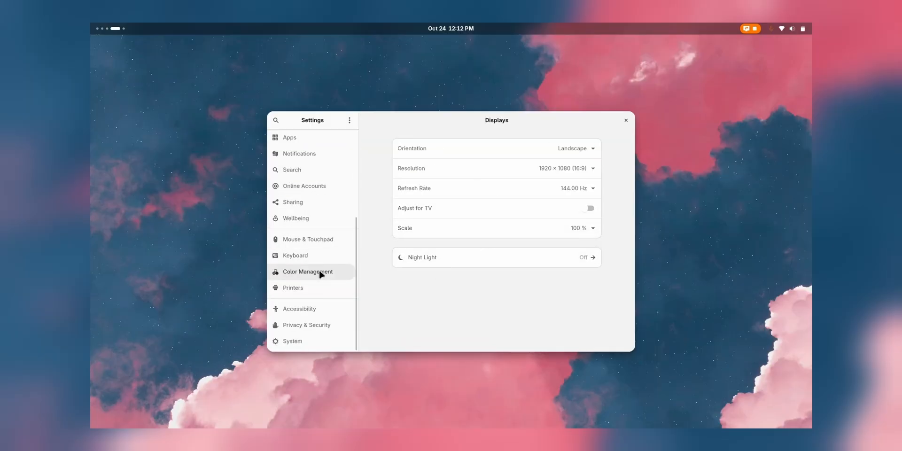
pyautogui.click(307, 271)
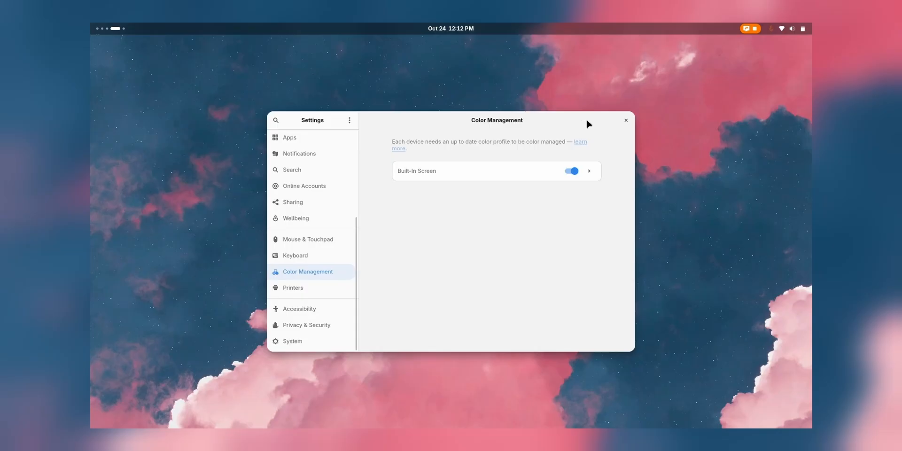
pyautogui.click(588, 171)
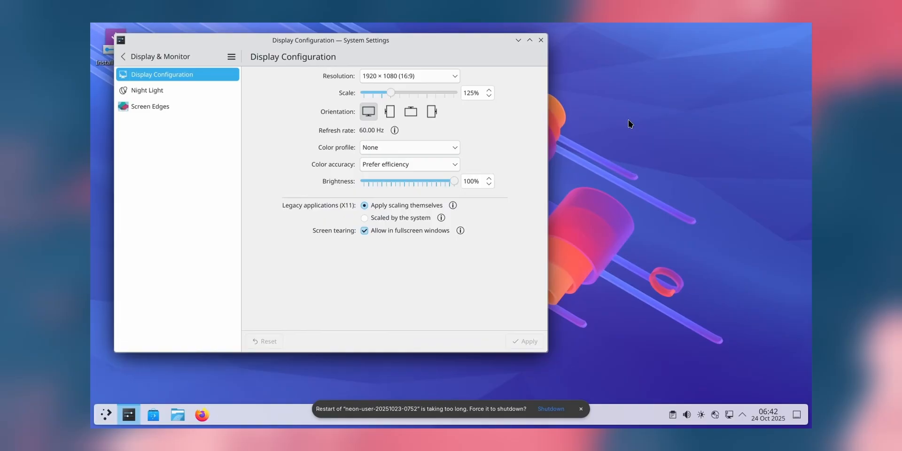
pyautogui.moveTo(501, 144)
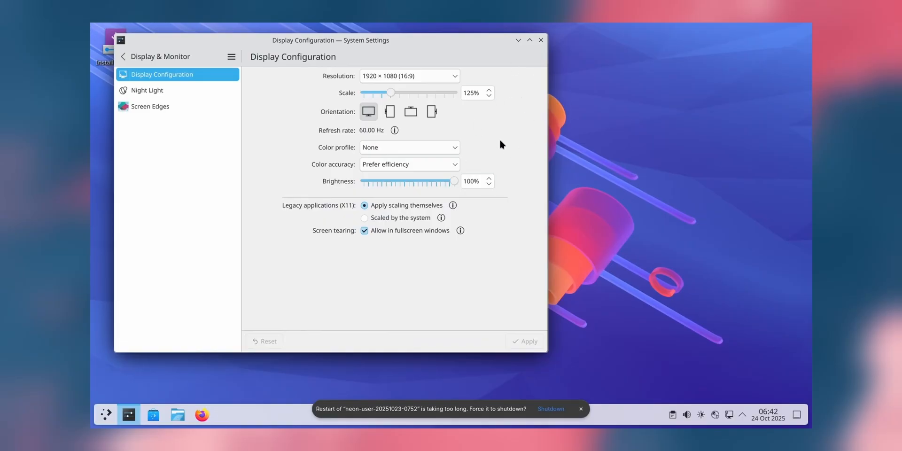
# Close Plasma's Display Configuration window, then open and dismiss the application launcher
pyautogui.click(539, 40)
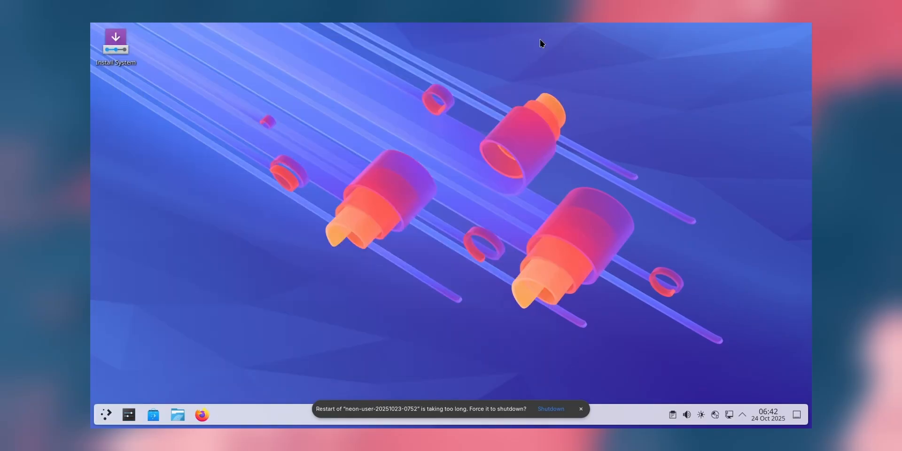
pyautogui.click(106, 414)
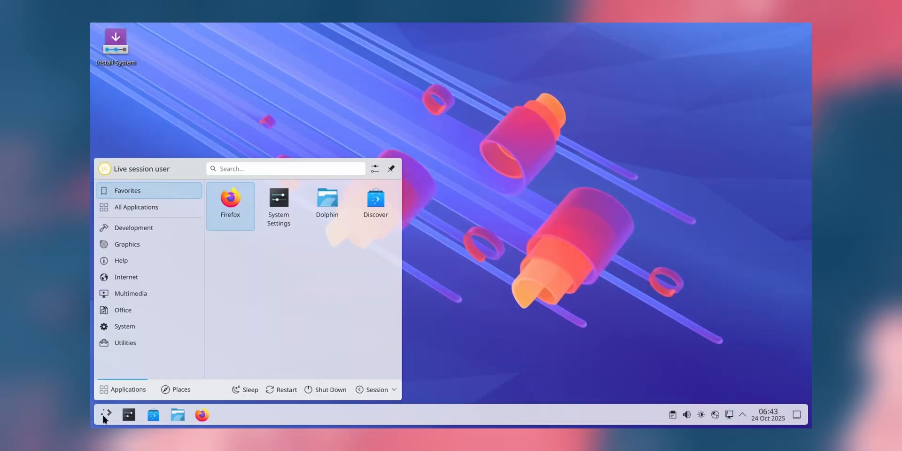
pyautogui.click(281, 389)
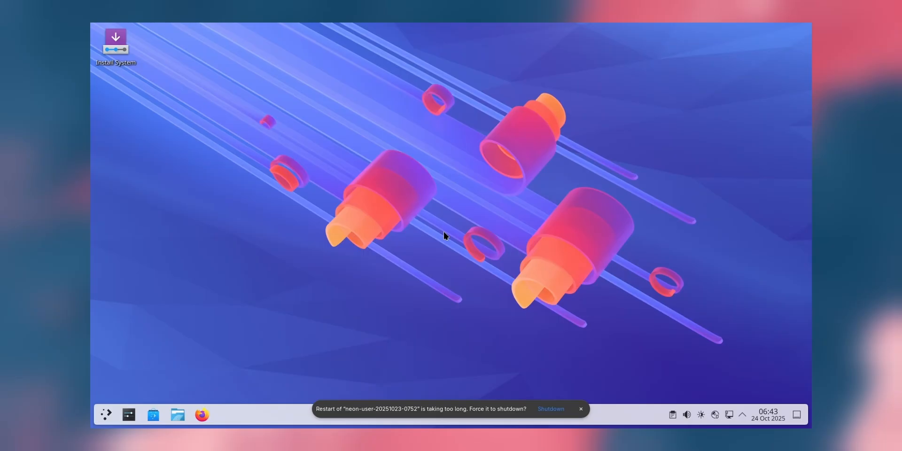
pyautogui.moveTo(415, 301)
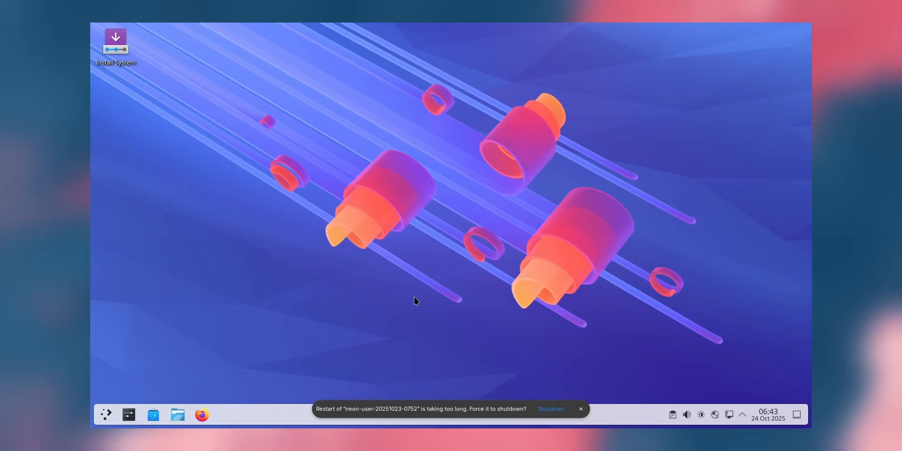
pyautogui.moveTo(392, 294)
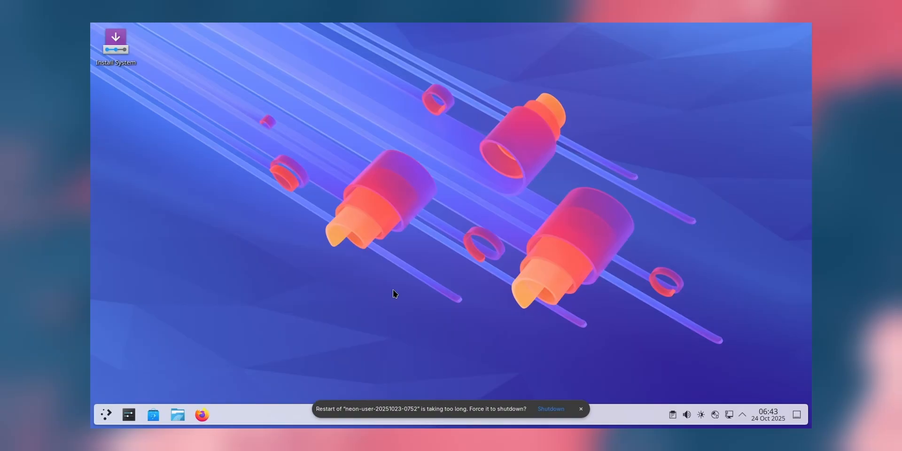
pyautogui.moveTo(392, 298)
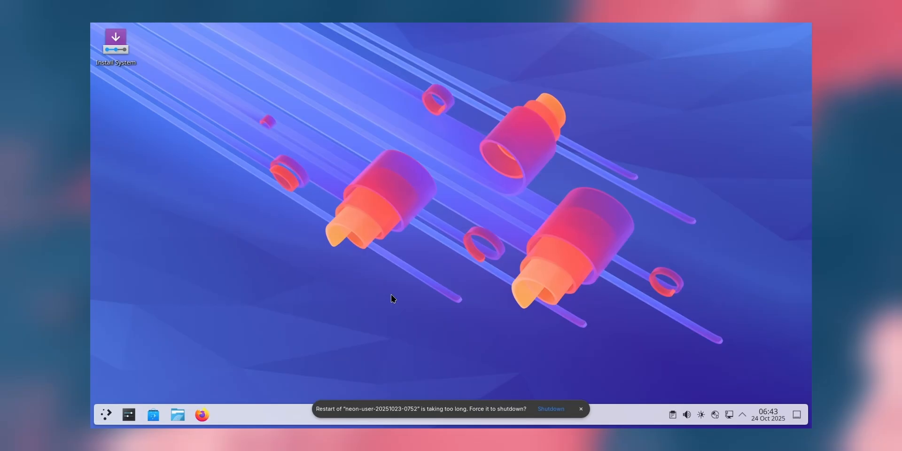
pyautogui.moveTo(100, 420)
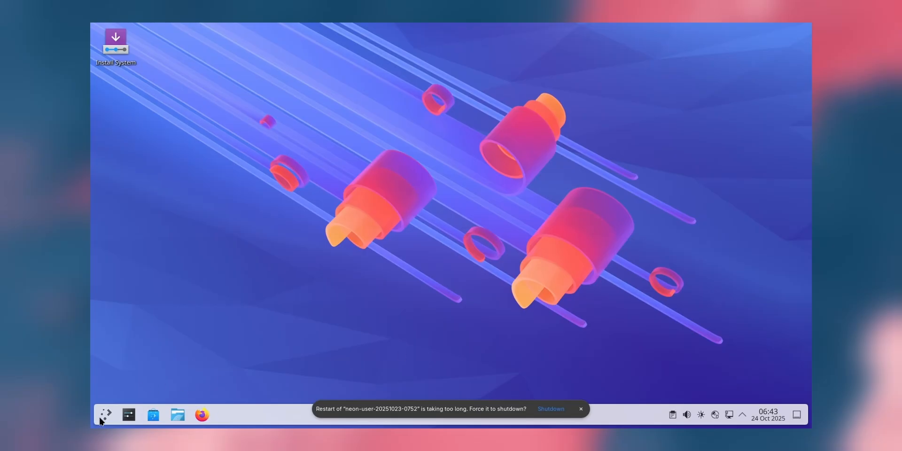
# Peek at the status popup and launcher, then launch System Settings from the taskbar
pyautogui.click(105, 415)
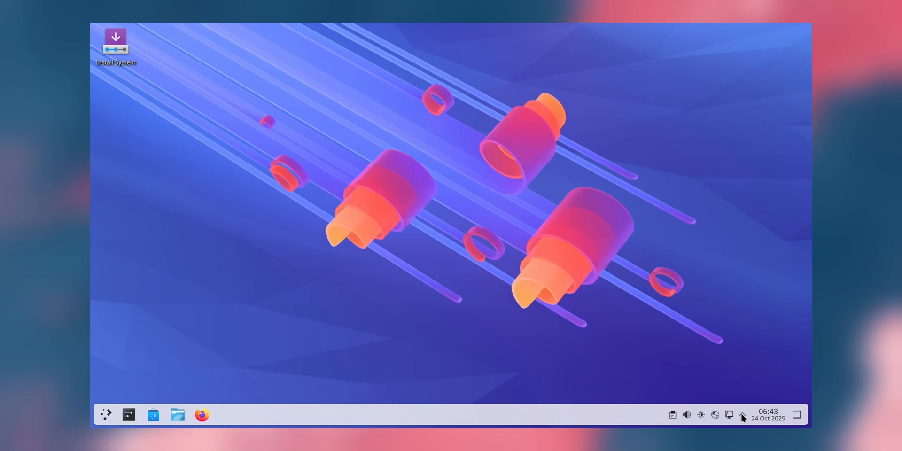
pyautogui.click(742, 414)
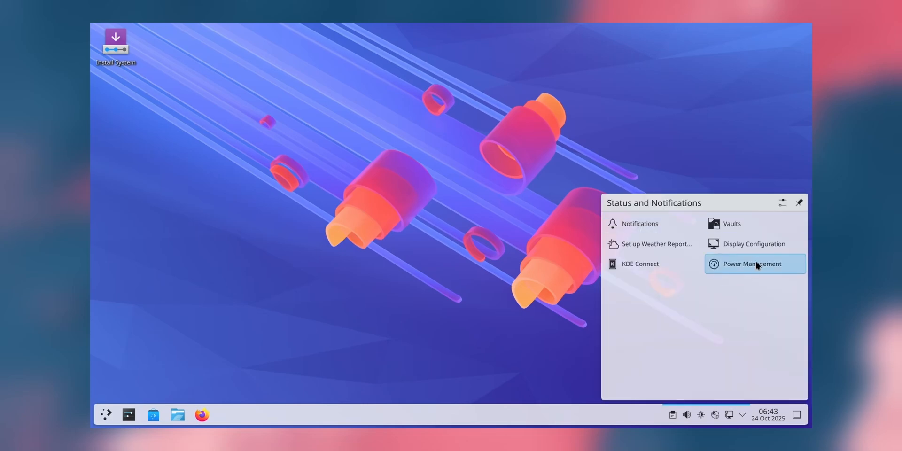
pyautogui.click(751, 263)
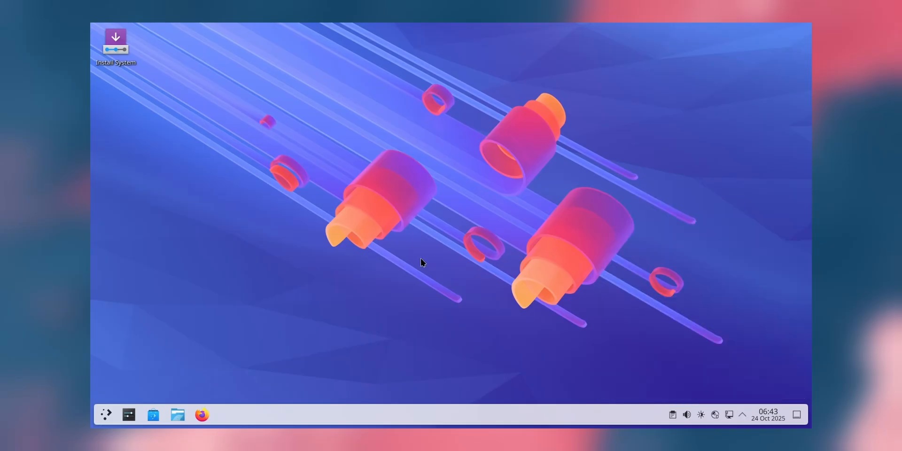
pyautogui.click(106, 414)
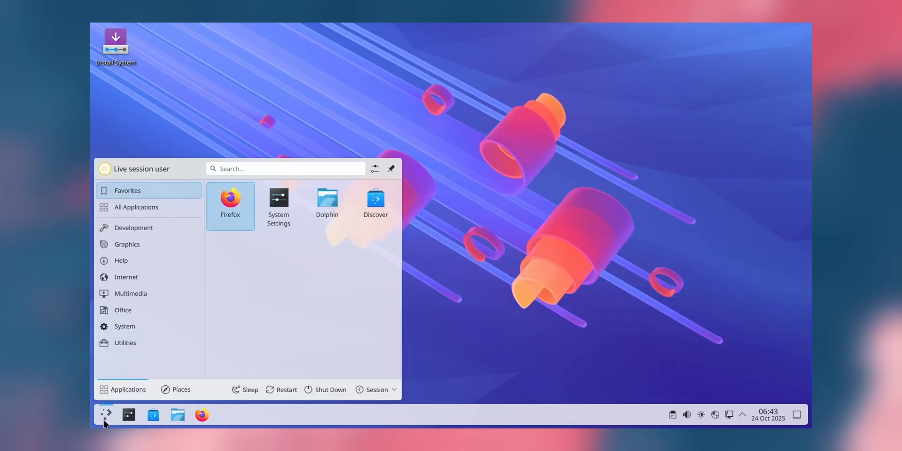
pyautogui.click(106, 414)
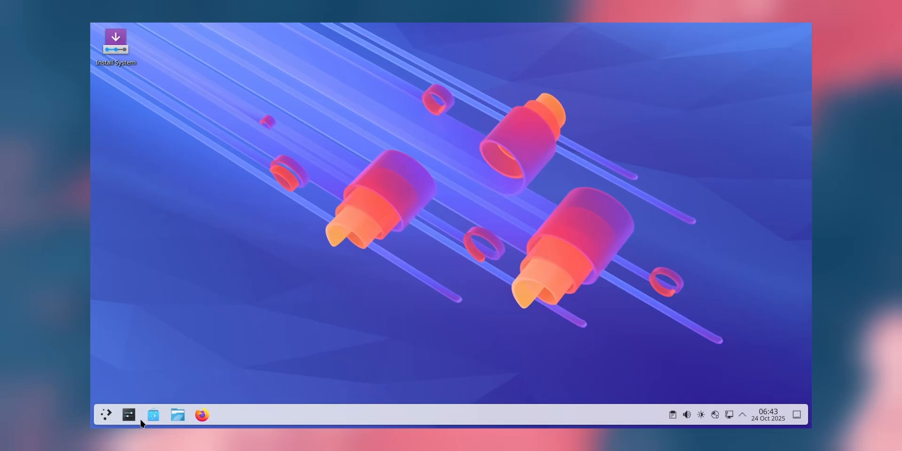
pyautogui.click(129, 414)
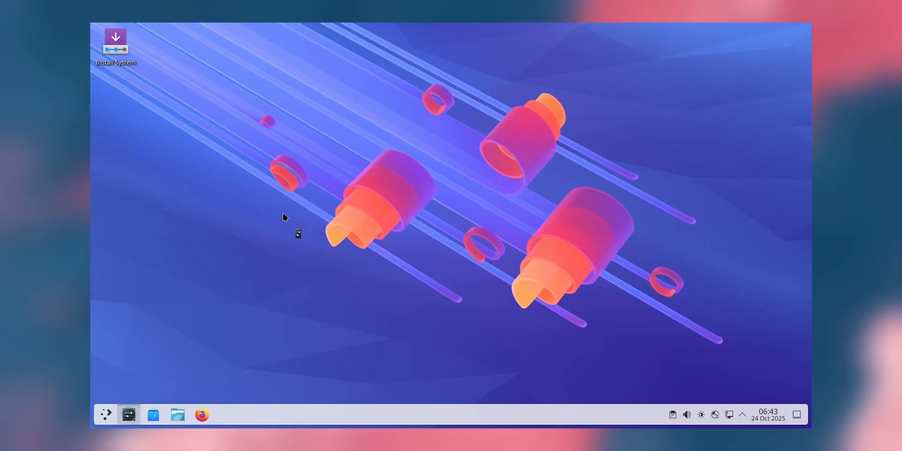
pyautogui.click(128, 414)
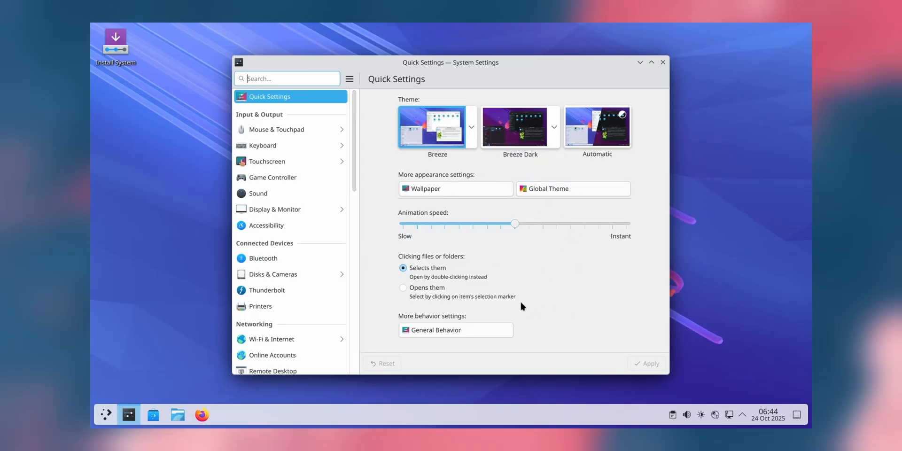
pyautogui.moveTo(663, 62)
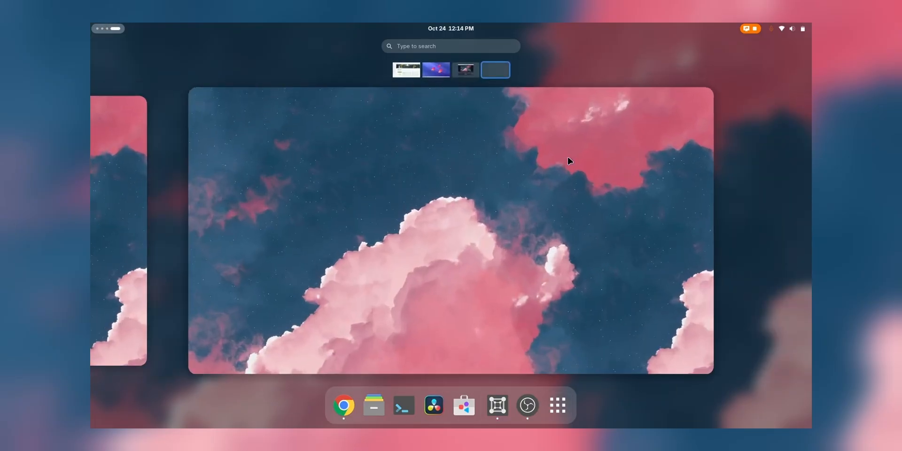
# Browse workspaces and the app grid, then switch to the OBS Studio workspace
pyautogui.click(556, 405)
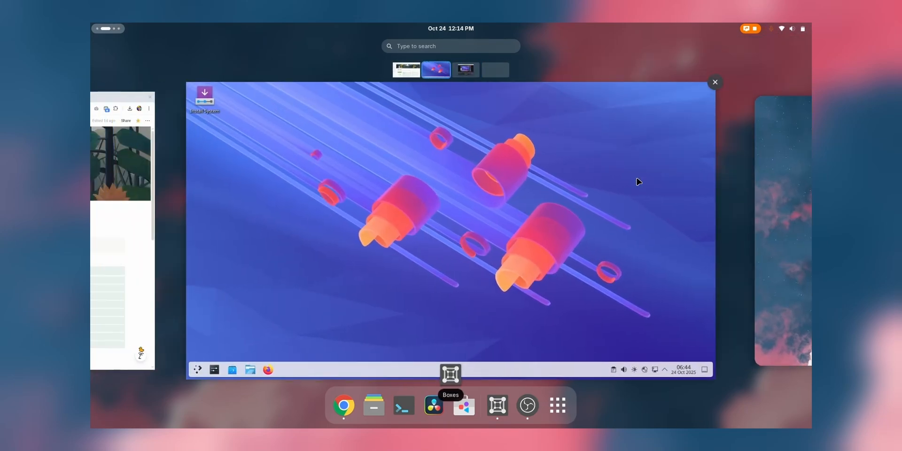
pyautogui.click(494, 69)
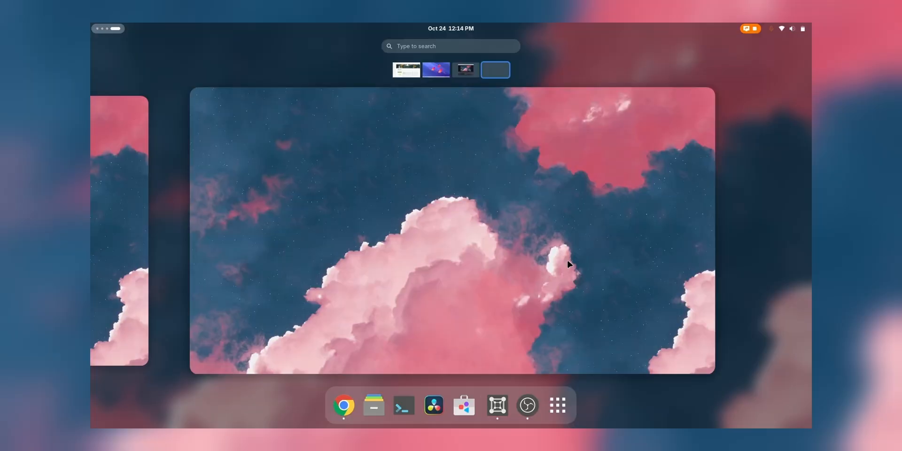
pyautogui.click(557, 405)
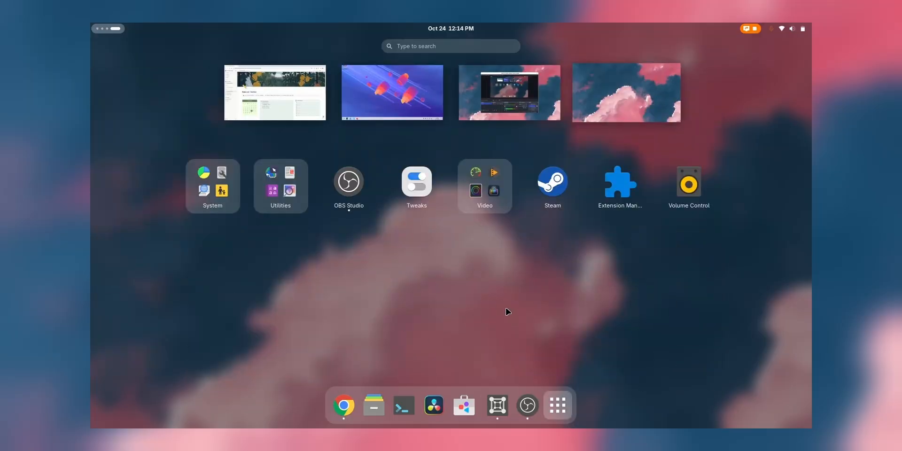
pyautogui.click(348, 181)
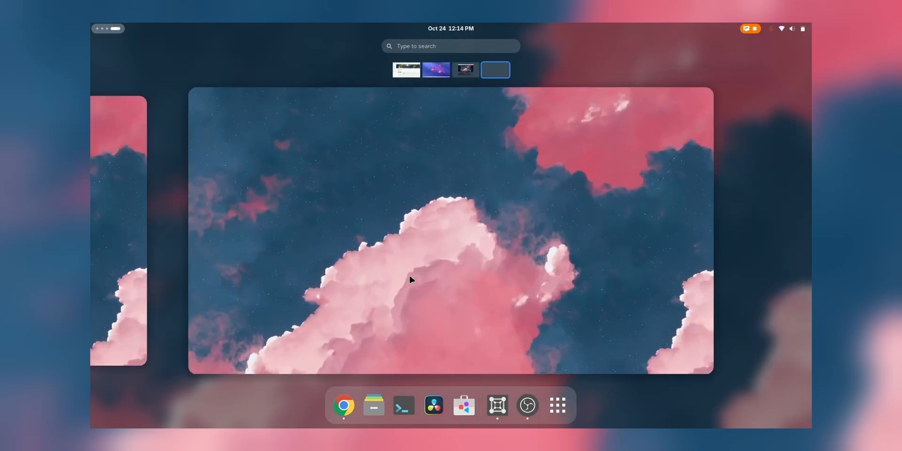
pyautogui.moveTo(300, 266)
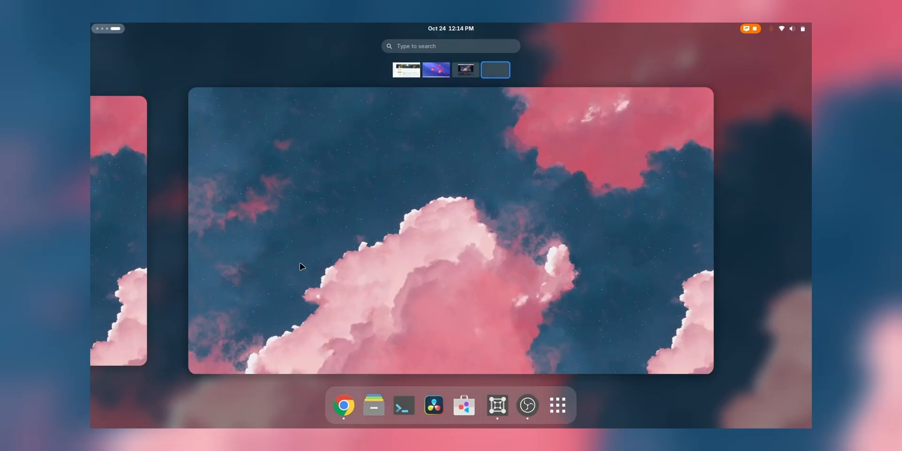
pyautogui.moveTo(270, 303)
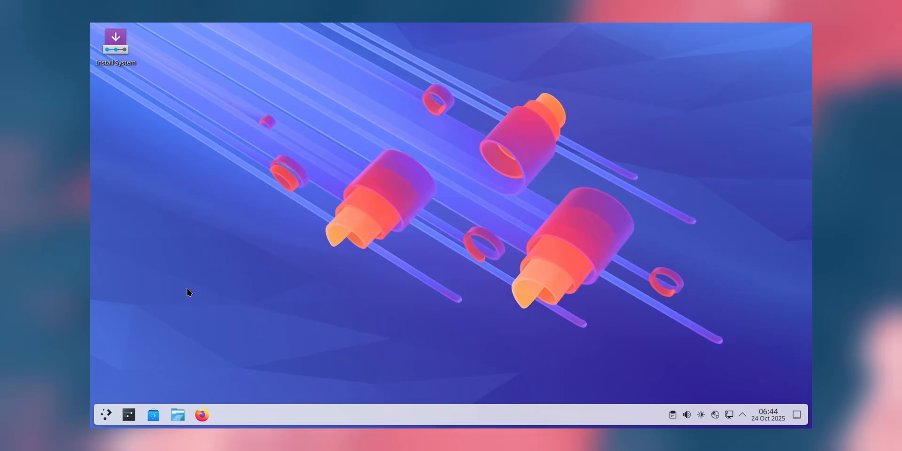
pyautogui.moveTo(235, 278)
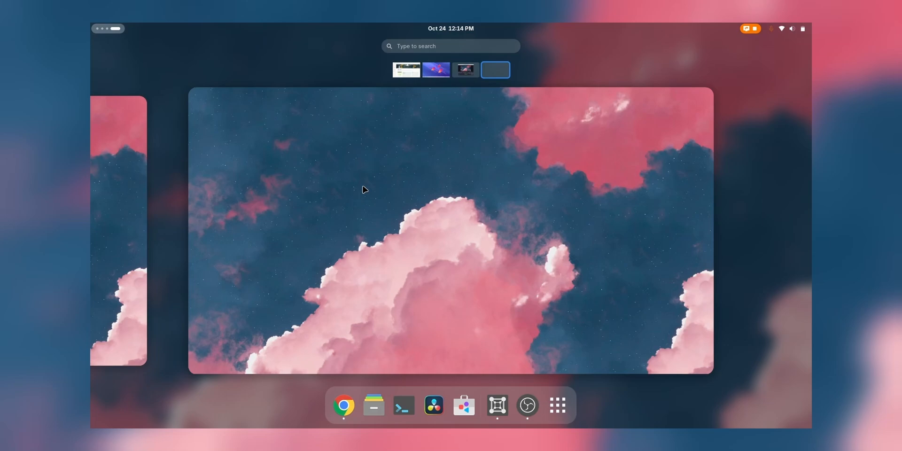
pyautogui.click(464, 69)
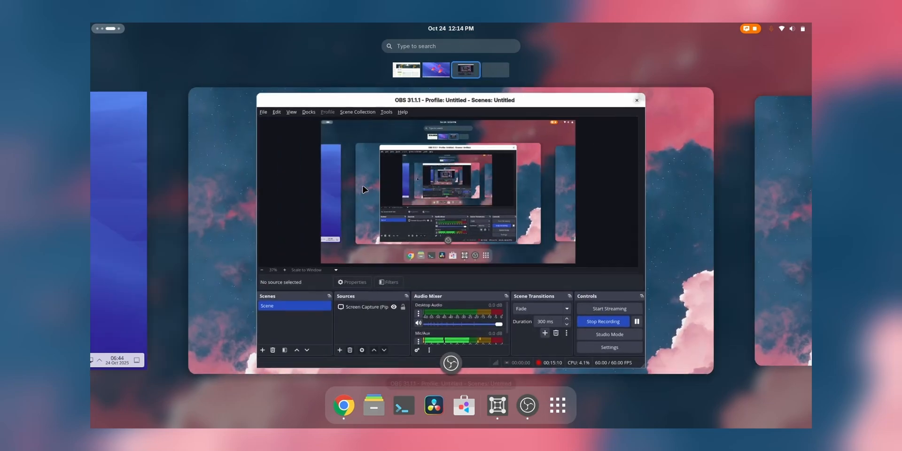